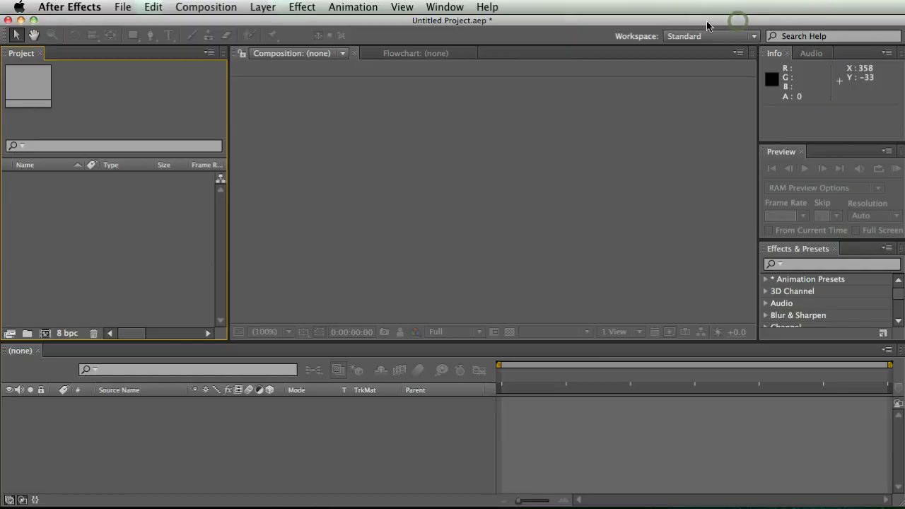
pyautogui.moveTo(287, 279)
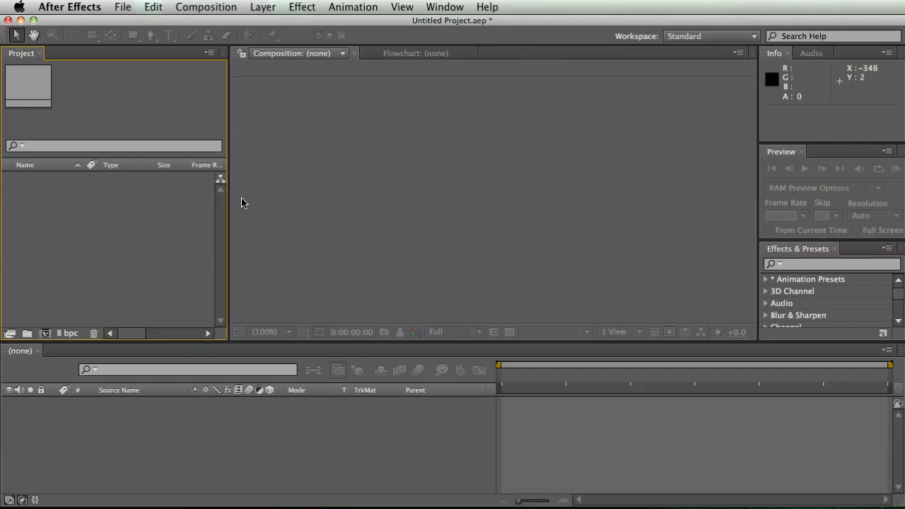
pyautogui.moveTo(293, 249)
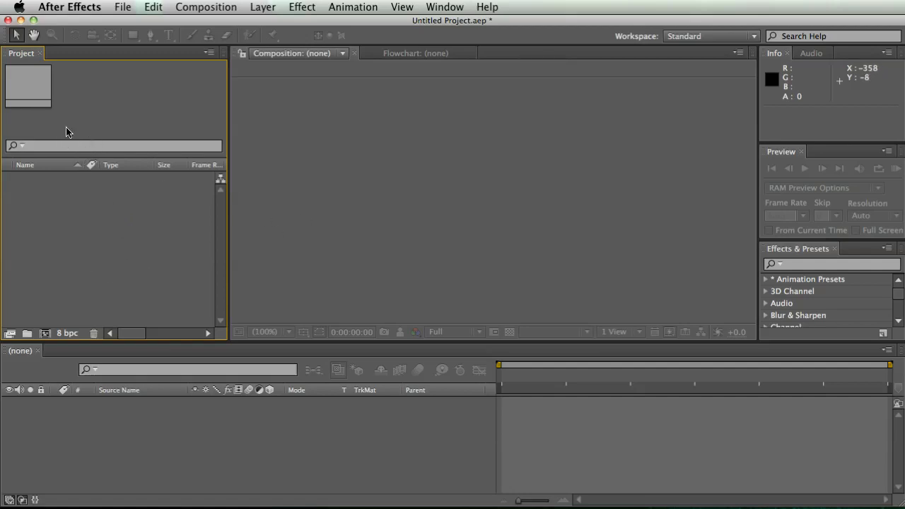
pyautogui.moveTo(96, 218)
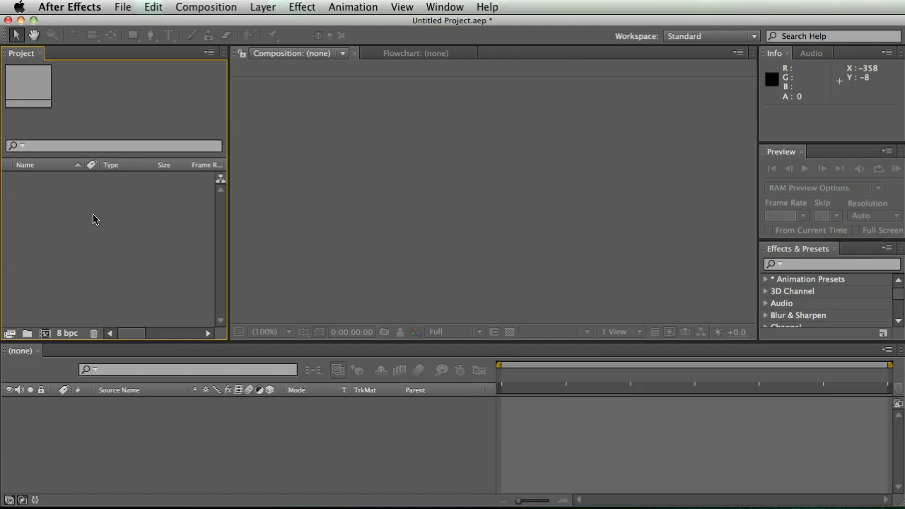
pyautogui.moveTo(76, 209)
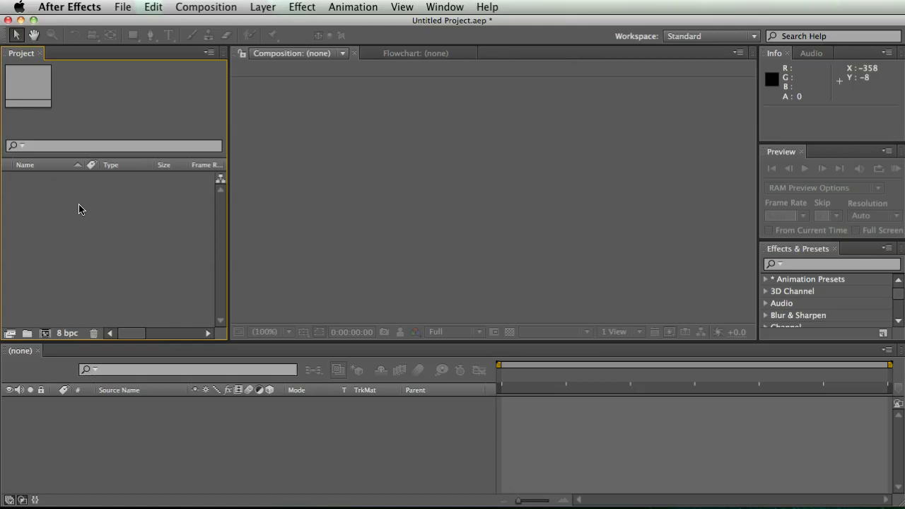
pyautogui.moveTo(78, 247)
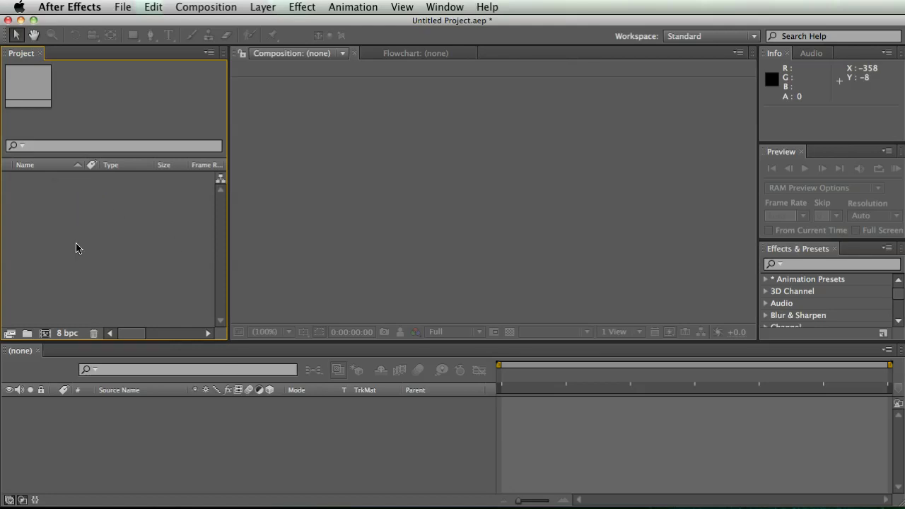
pyautogui.moveTo(66, 333)
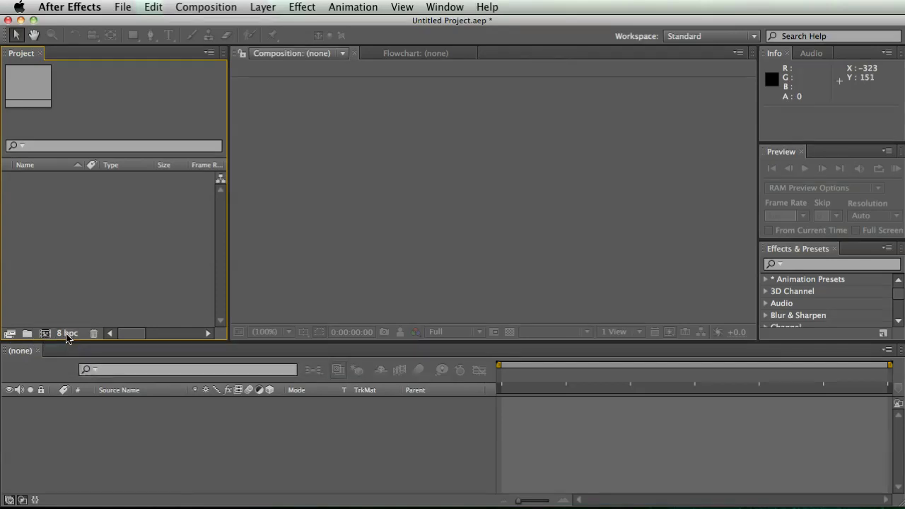
# - Review the Project Settings colour depth choices, leaving it at 8 bits per channel
pyautogui.click(66, 333)
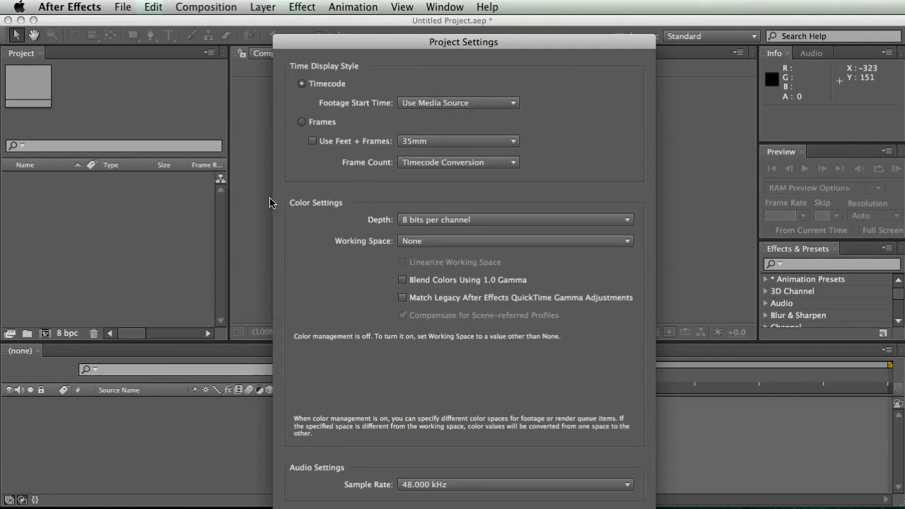
pyautogui.click(515, 220)
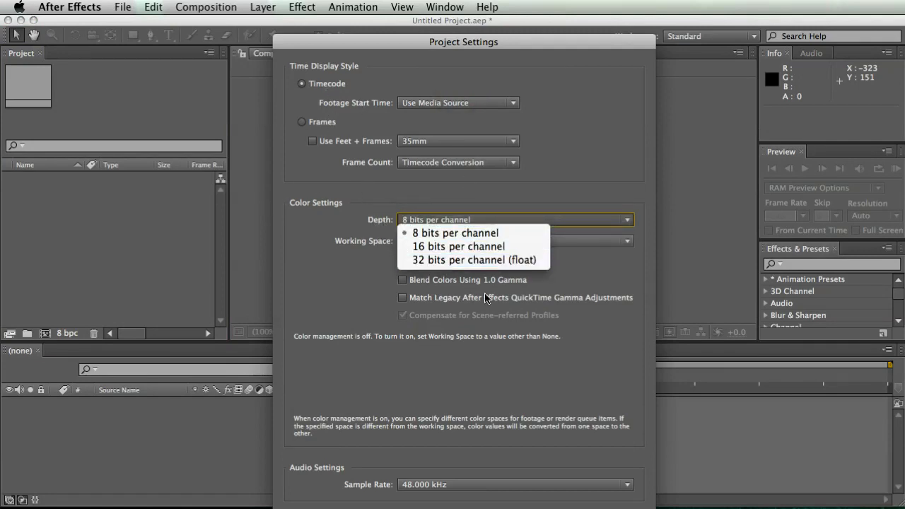
pyautogui.click(455, 233)
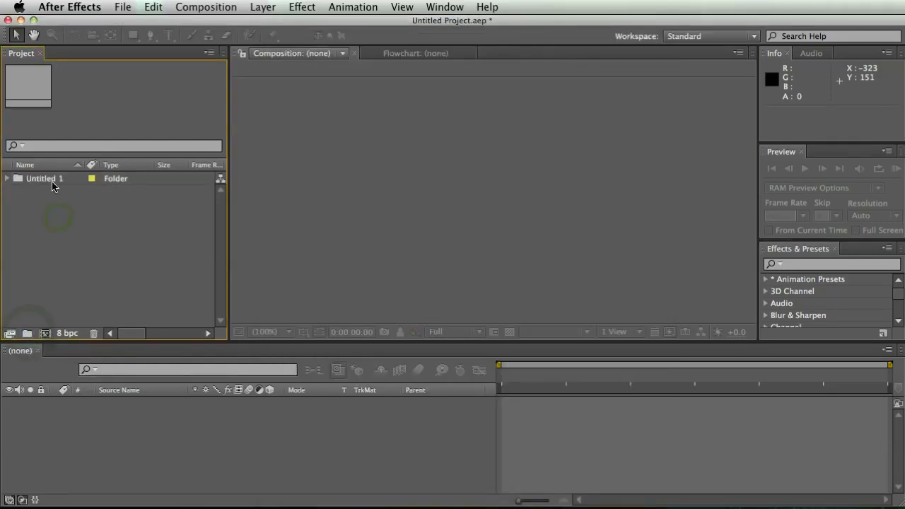
# - Add a new Untitled 1 folder and bring up the Project panel's import options
pyautogui.click(45, 178)
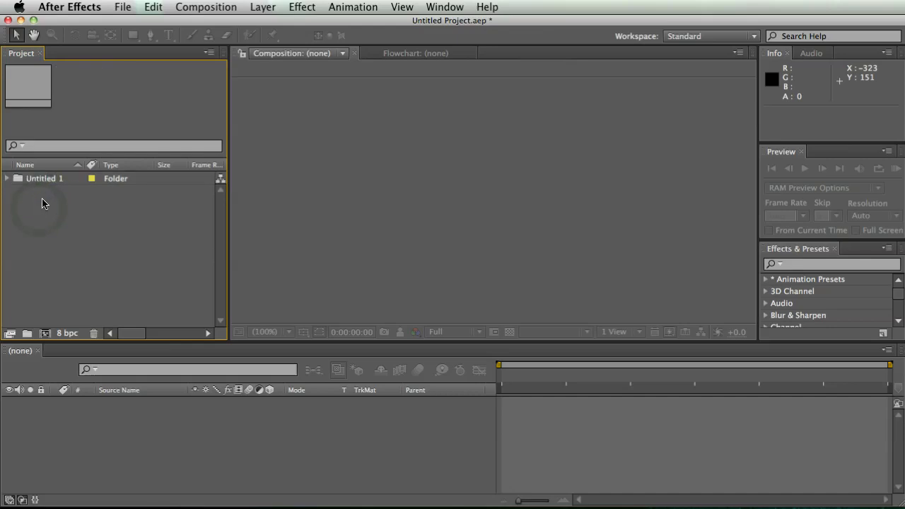
pyautogui.rightClick(43, 205)
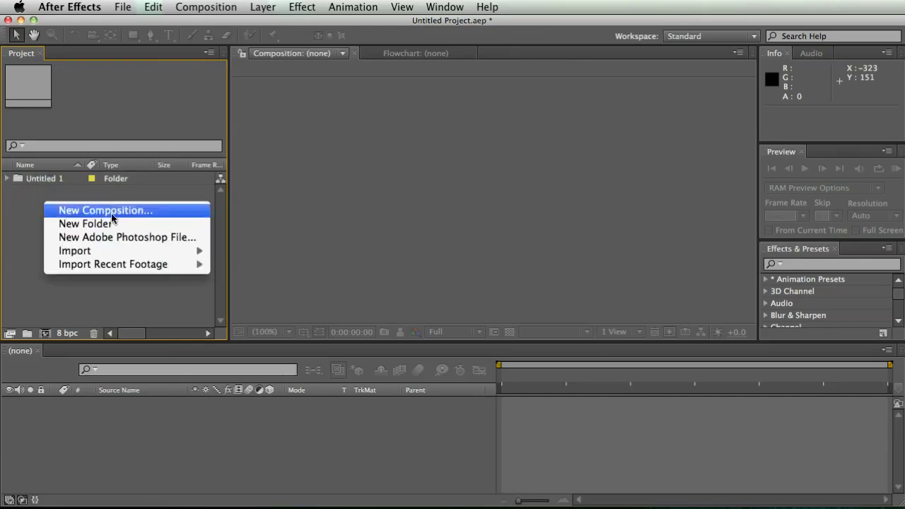
pyautogui.moveTo(74, 250)
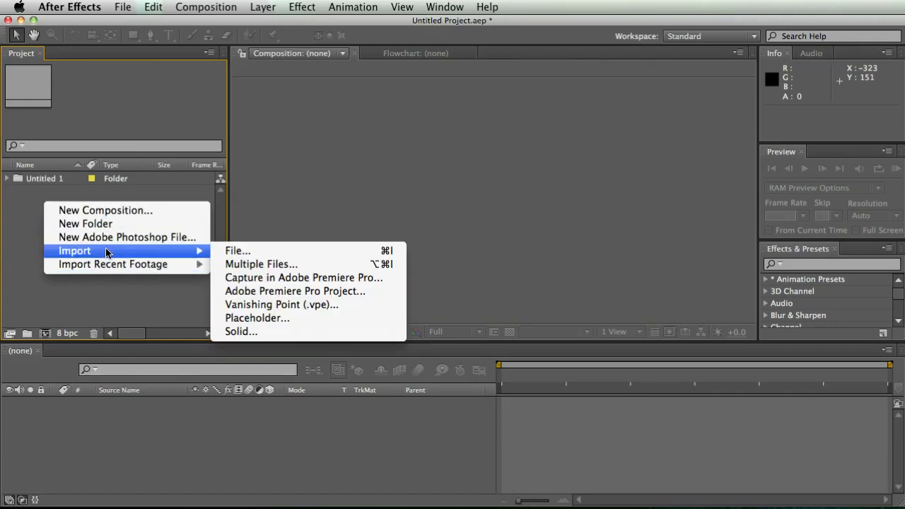
pyautogui.moveTo(102, 226)
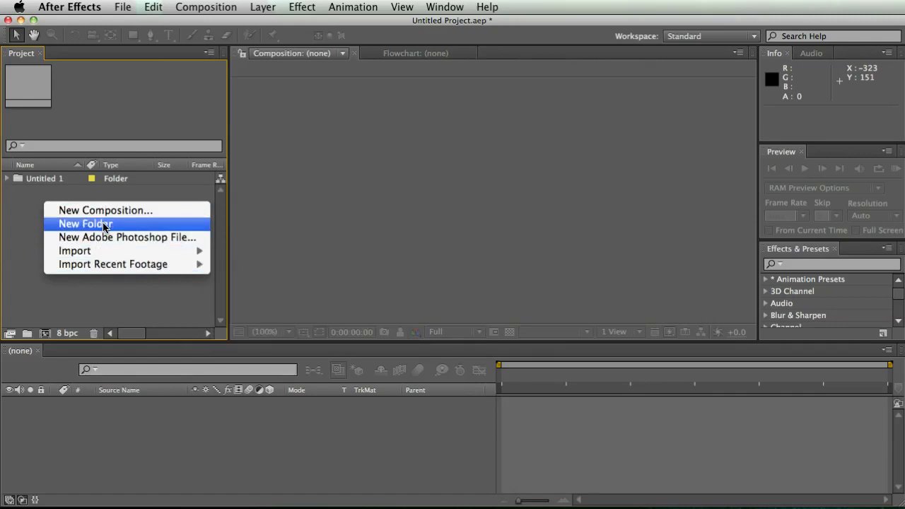
pyautogui.moveTo(148, 243)
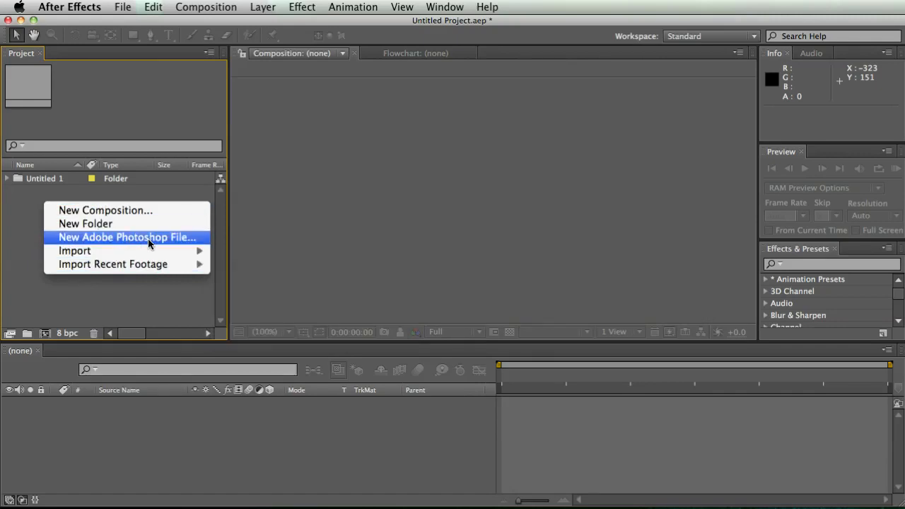
pyautogui.moveTo(74, 250)
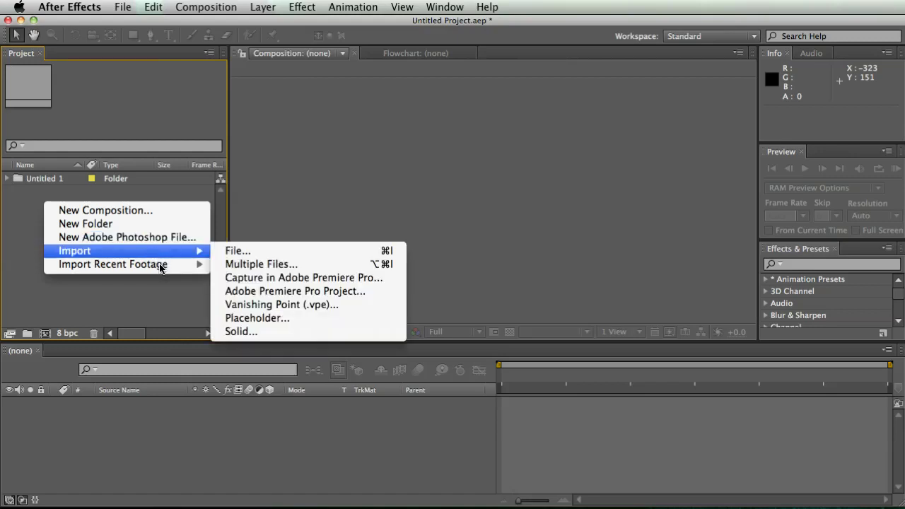
pyautogui.moveTo(238, 251)
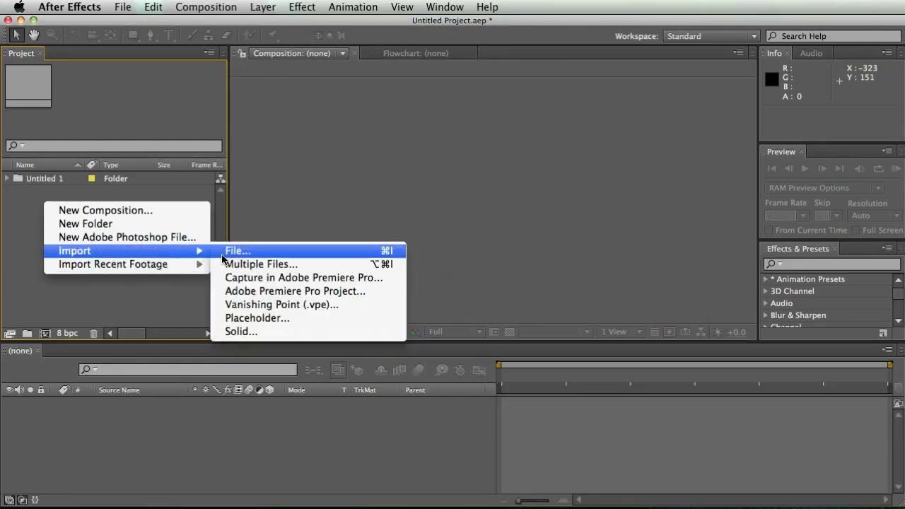
# - Import Rampant_3K_Fire_v1_009.mov, Rampant_Smoke_and_Fog_015.mov and rampant_wct_065.jpg into the project
pyautogui.click(238, 251)
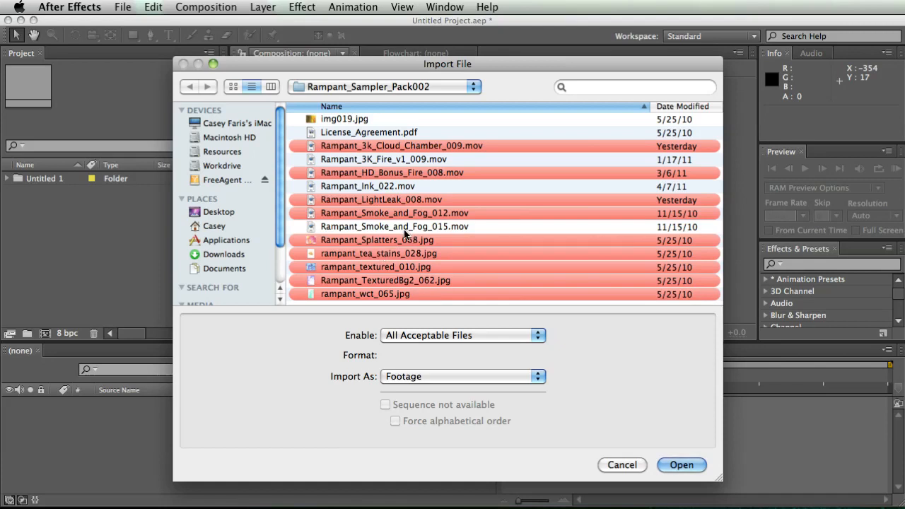
pyautogui.click(393, 172)
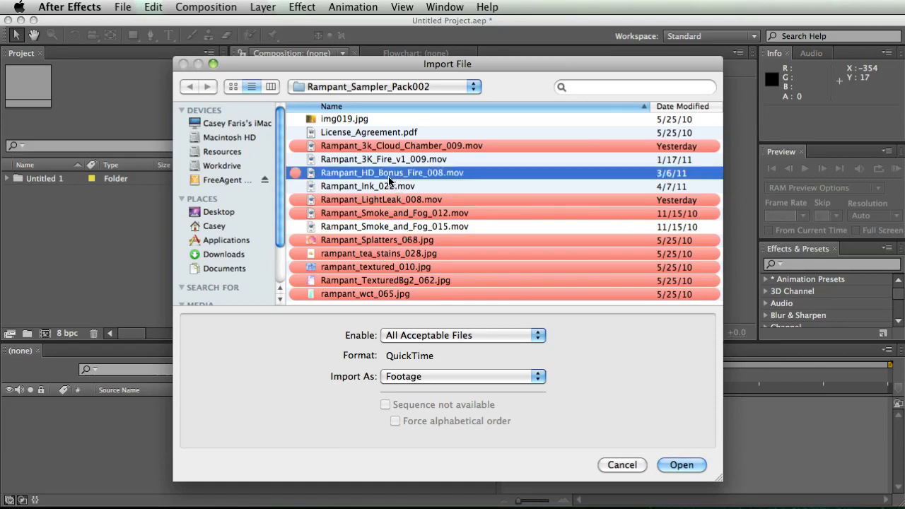
pyautogui.click(382, 159)
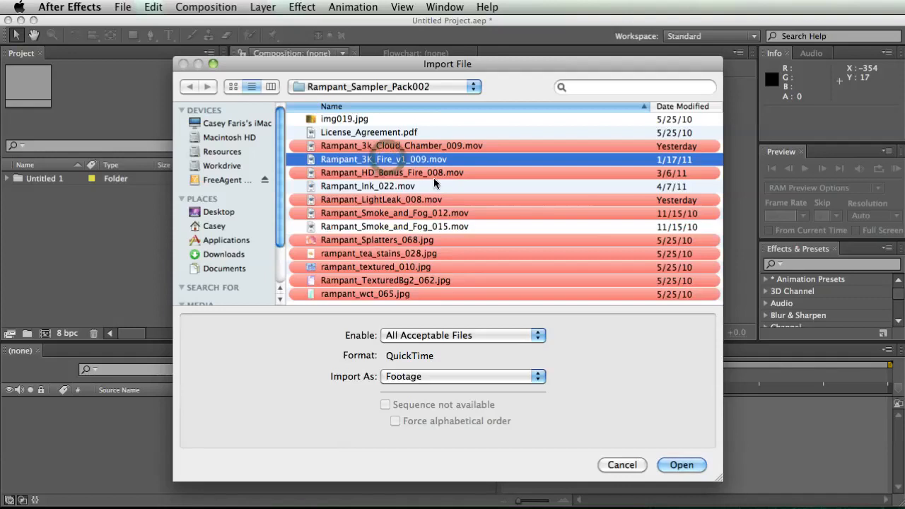
pyautogui.click(411, 226)
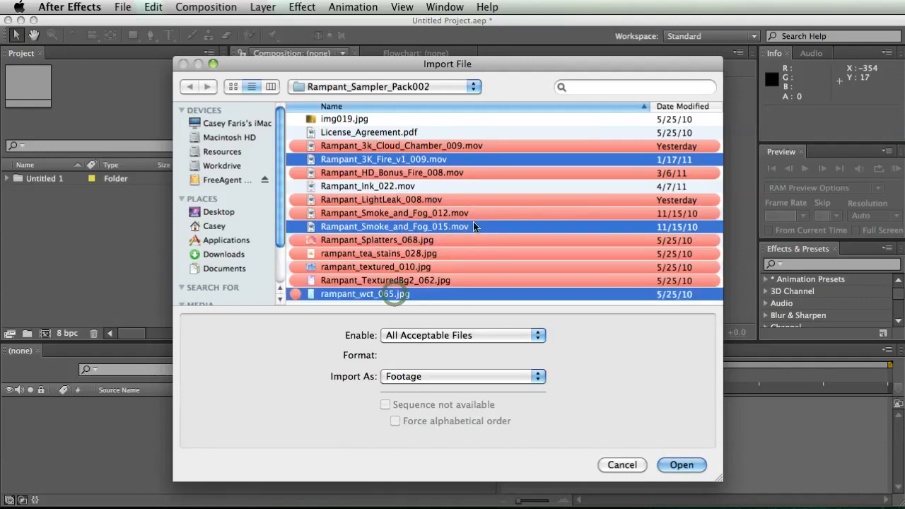
pyautogui.click(682, 464)
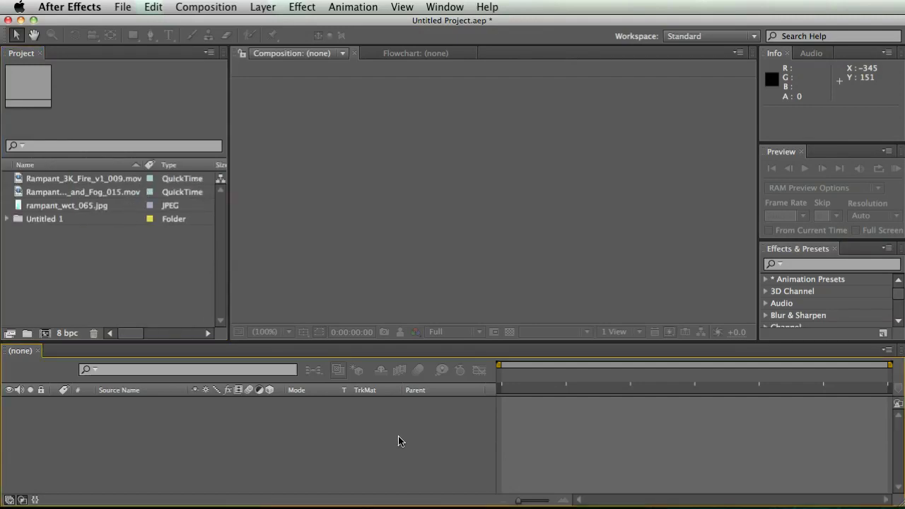
pyautogui.moveTo(162, 300)
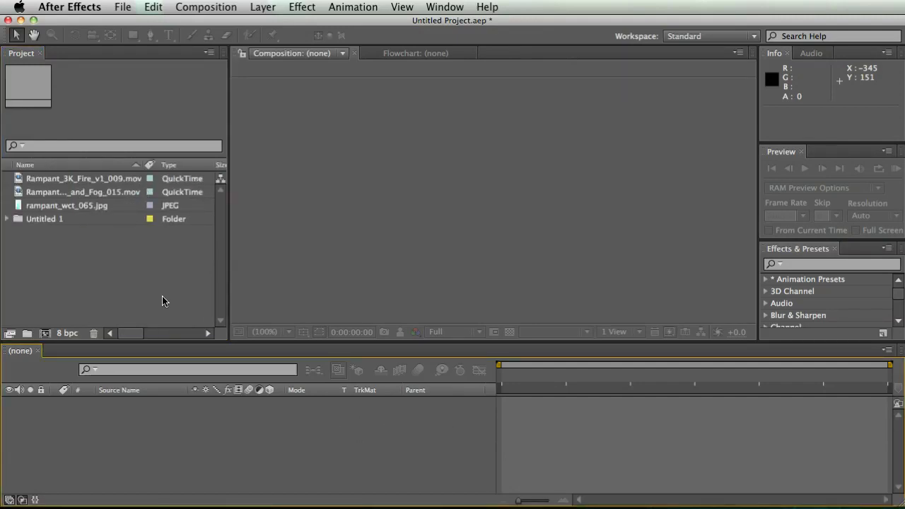
# - Create the Rampant_Smoke_and_Fog_015 composition from the smoke and fog clip
pyautogui.click(83, 192)
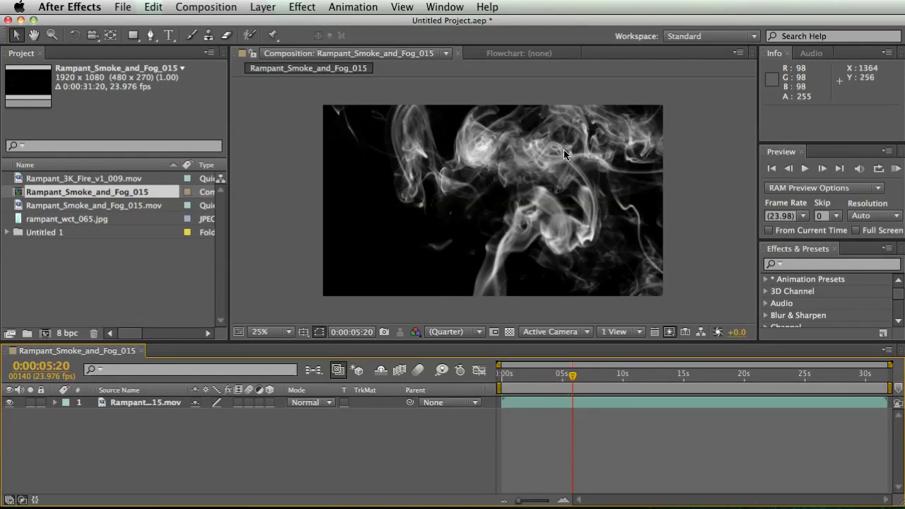
pyautogui.moveTo(637, 117)
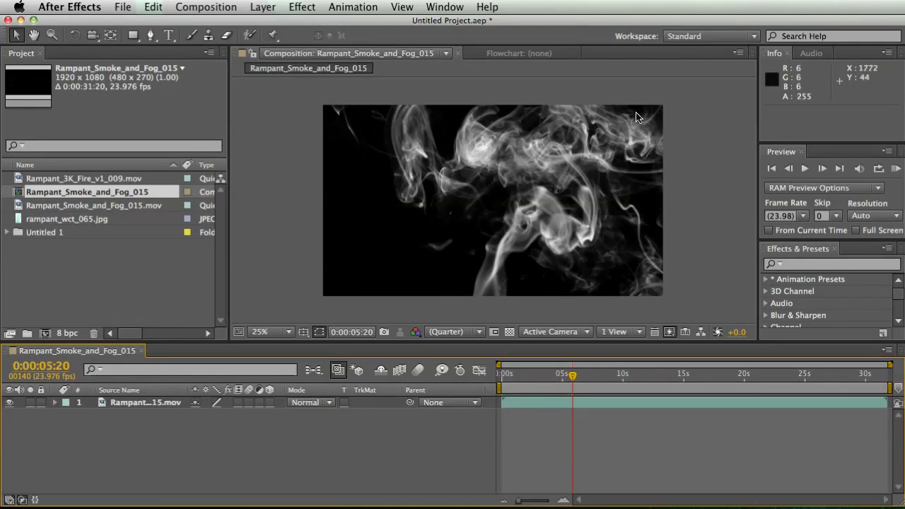
pyautogui.moveTo(423, 286)
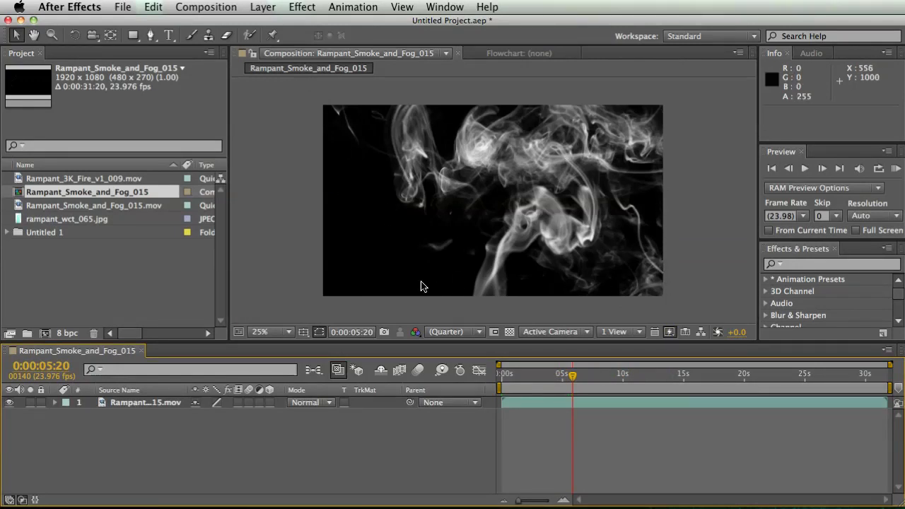
pyautogui.moveTo(277, 331)
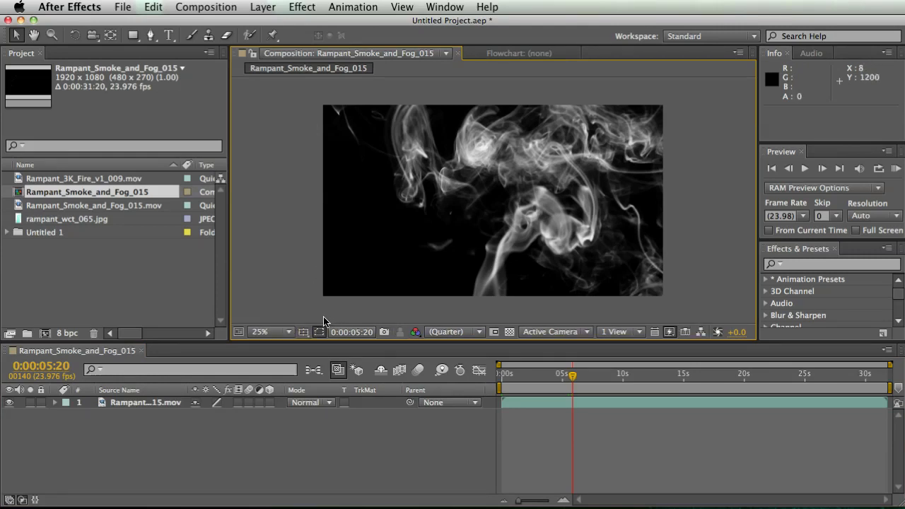
# - Try the viewer at 100%, return to 25%, and sample a lower preview resolution
pyautogui.click(269, 332)
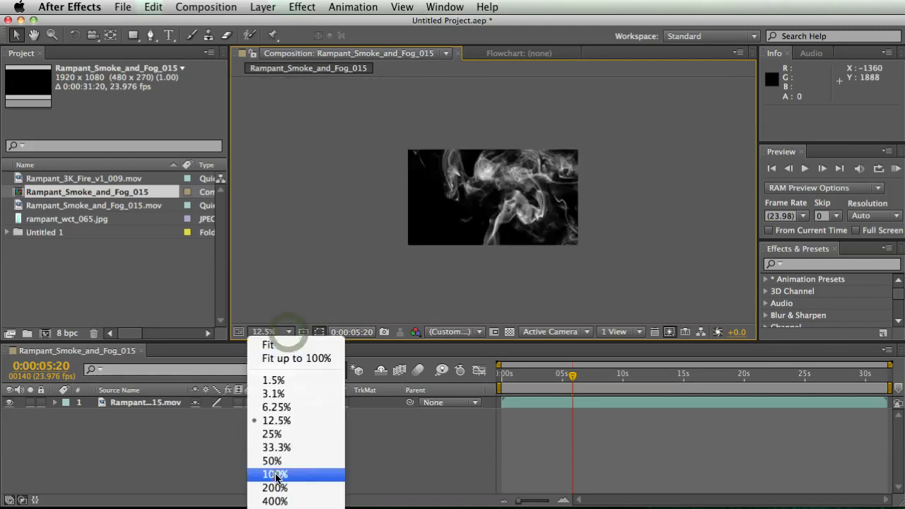
pyautogui.click(274, 474)
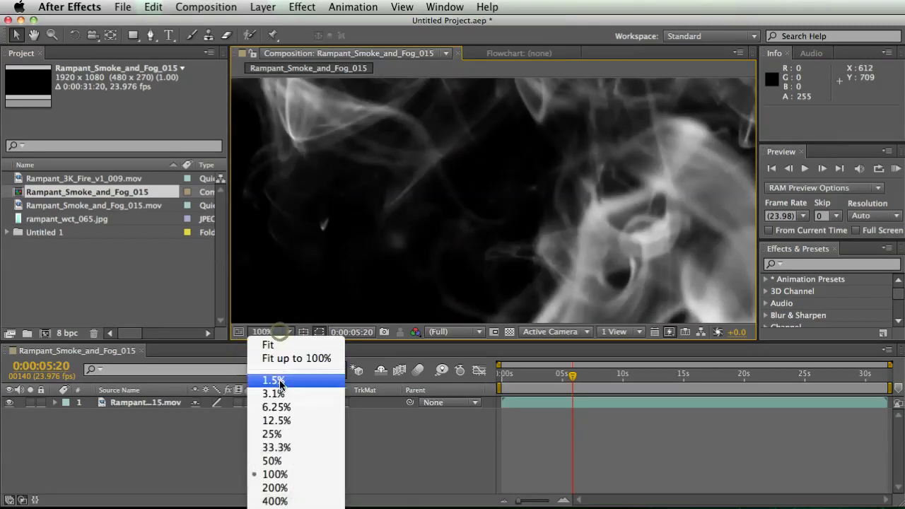
pyautogui.click(274, 434)
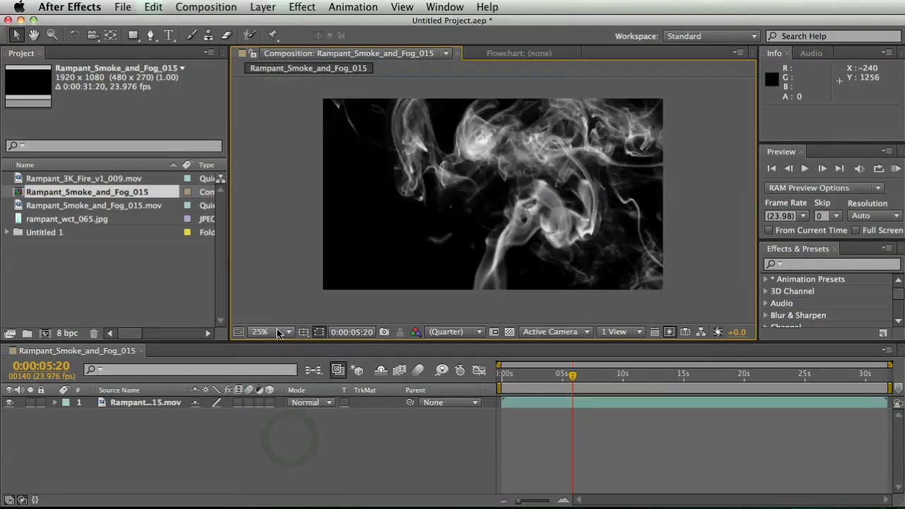
pyautogui.moveTo(454, 331)
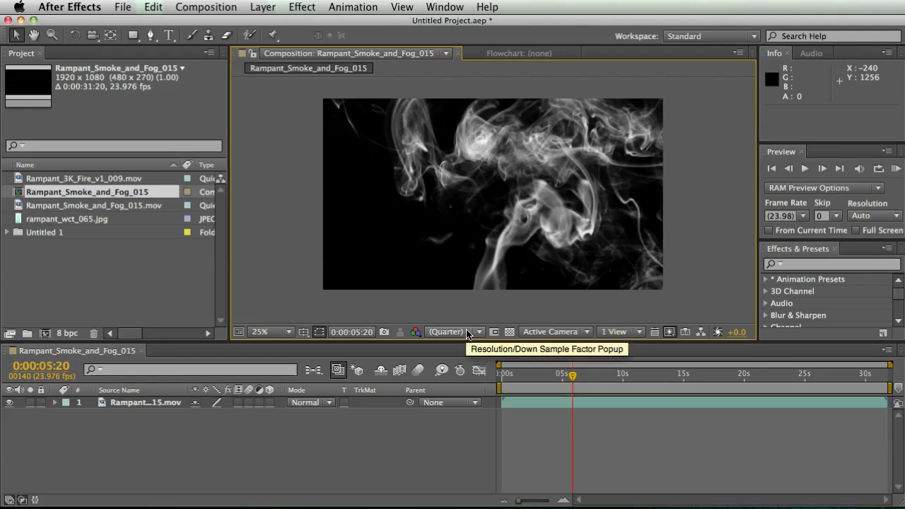
pyautogui.click(454, 331)
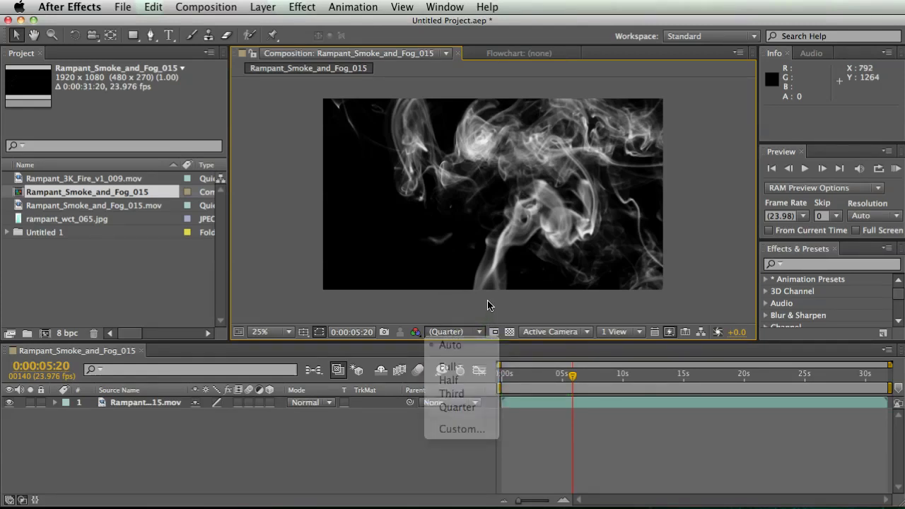
pyautogui.click(455, 407)
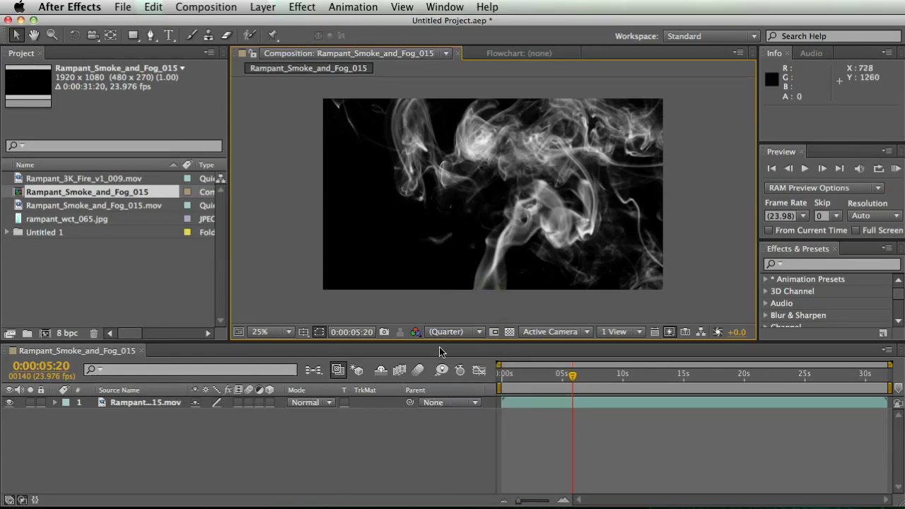
pyautogui.moveTo(518, 405)
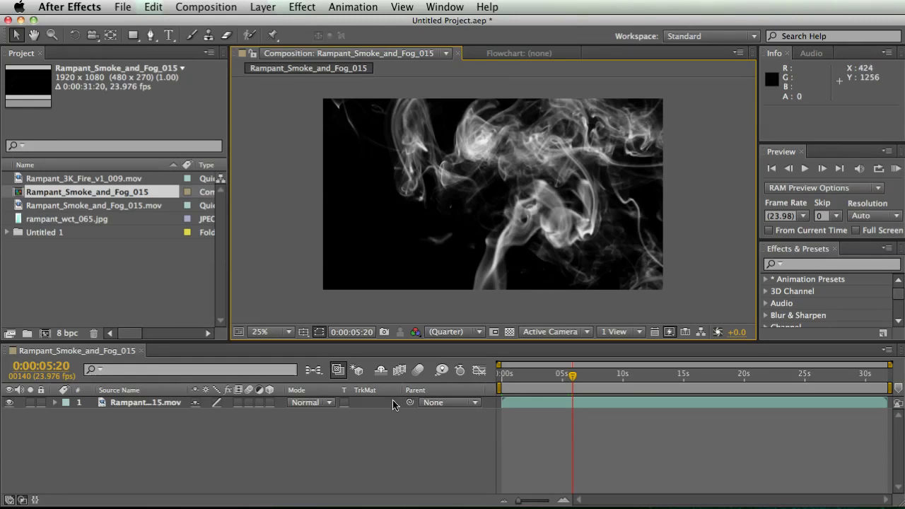
pyautogui.moveTo(452, 282)
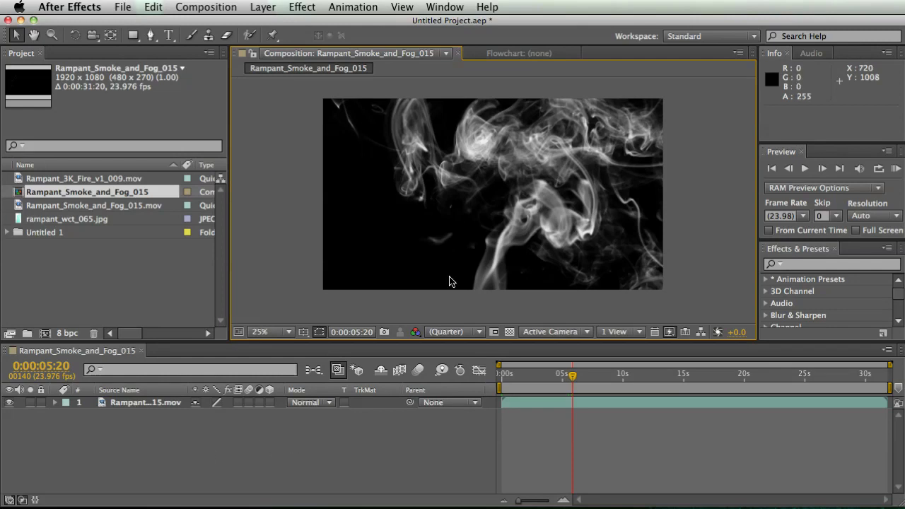
pyautogui.moveTo(503, 296)
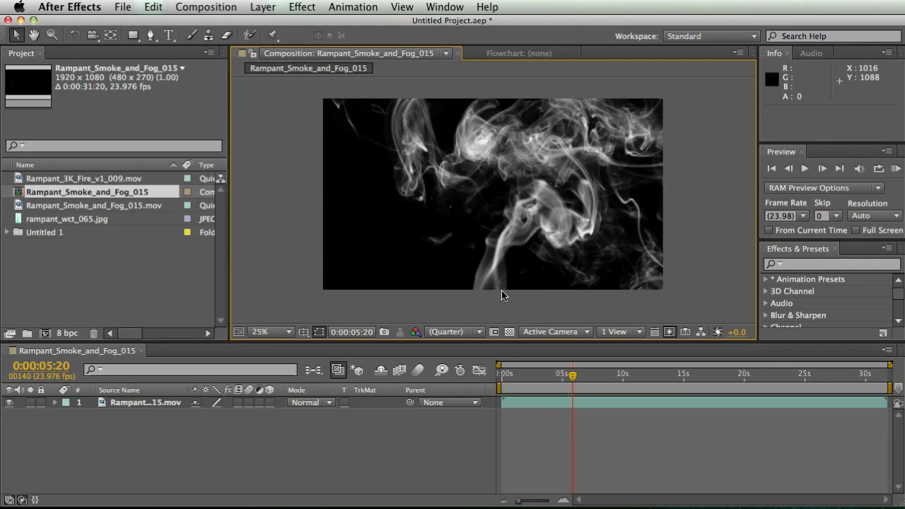
pyautogui.moveTo(497, 315)
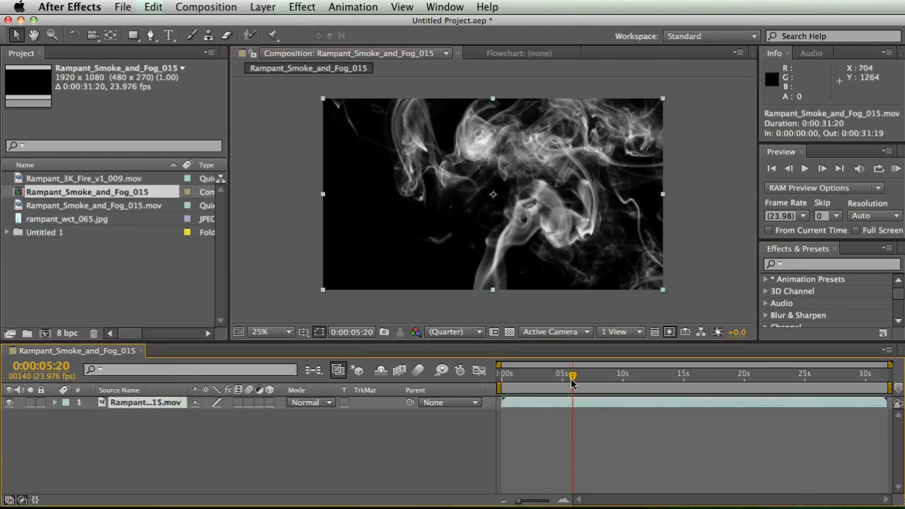
pyautogui.moveTo(436, 287)
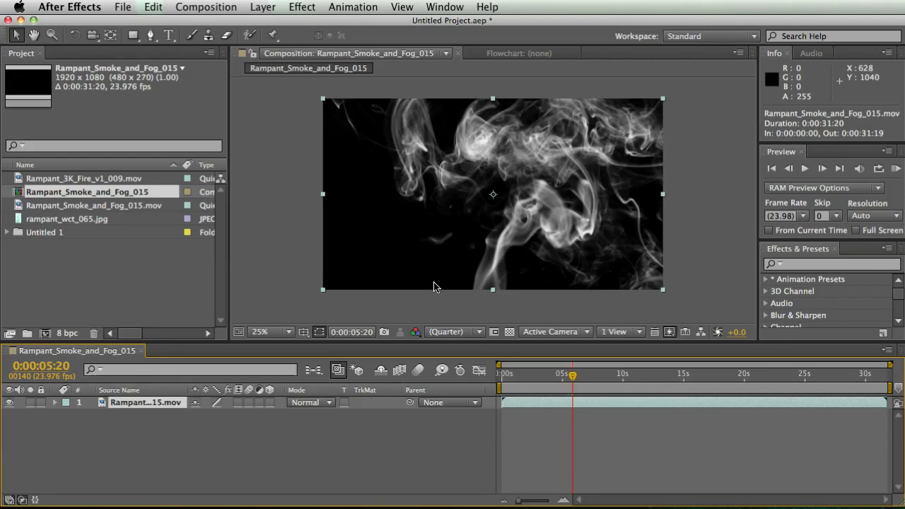
# - Magnify the composition to 100% and drop the preview to Quarter resolution
pyautogui.click(452, 331)
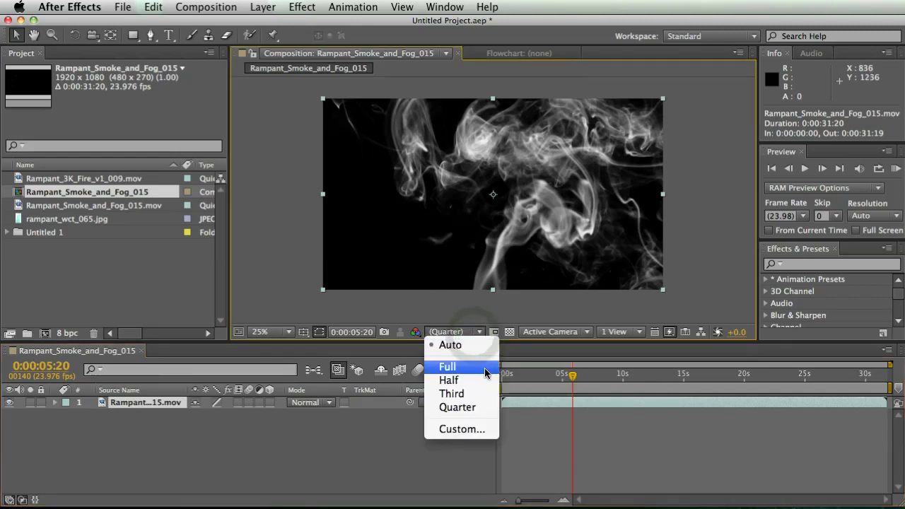
pyautogui.moveTo(448, 379)
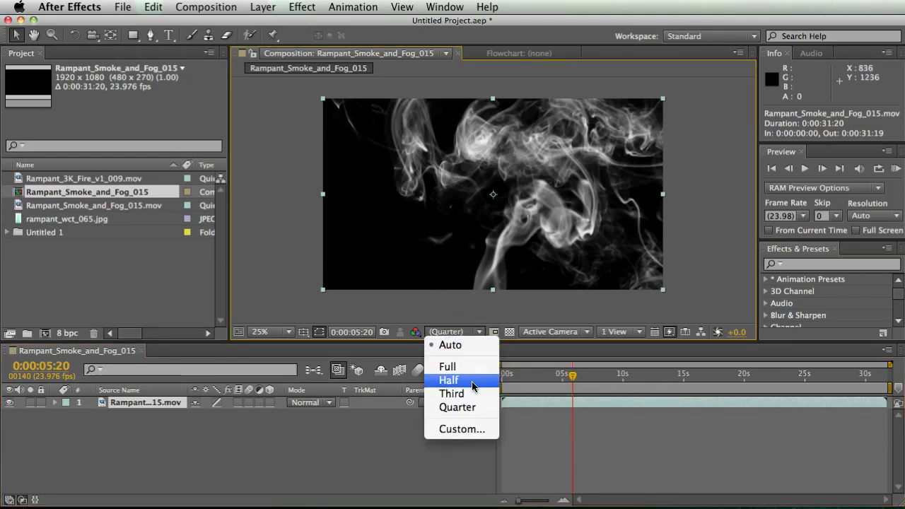
pyautogui.moveTo(446, 366)
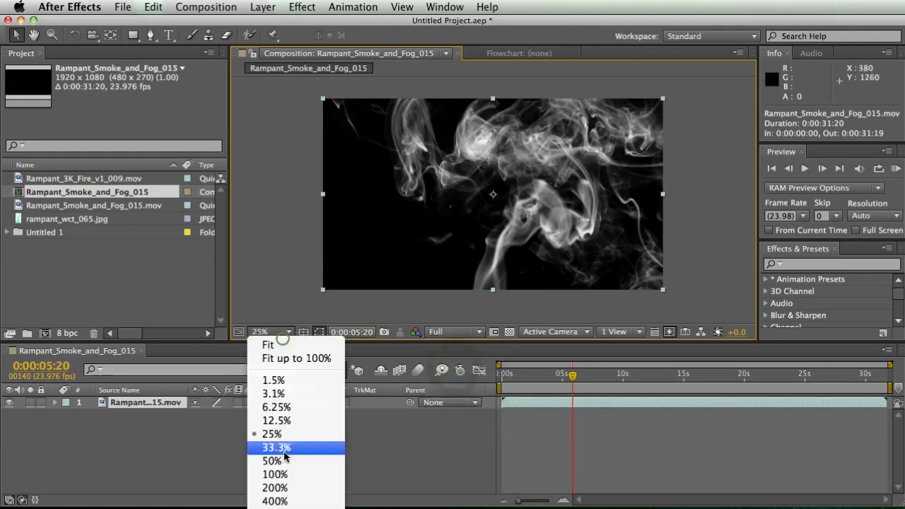
pyautogui.click(274, 474)
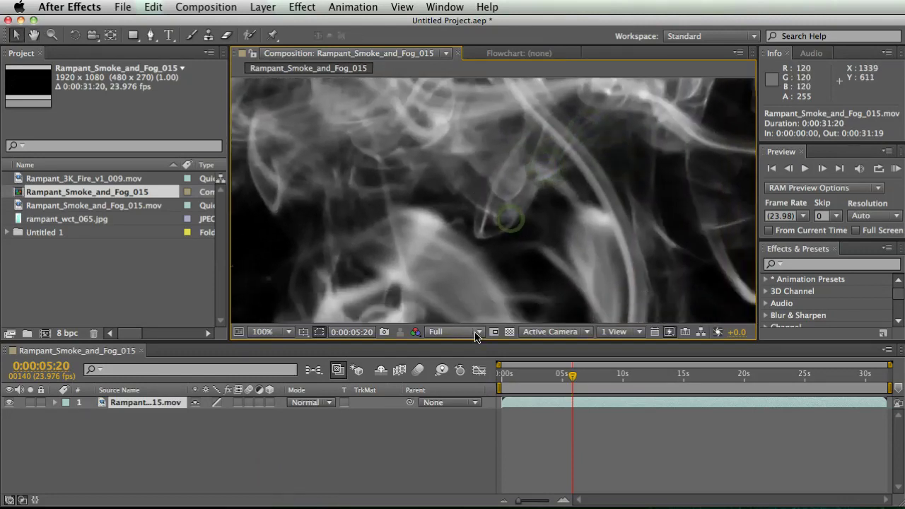
pyautogui.click(473, 332)
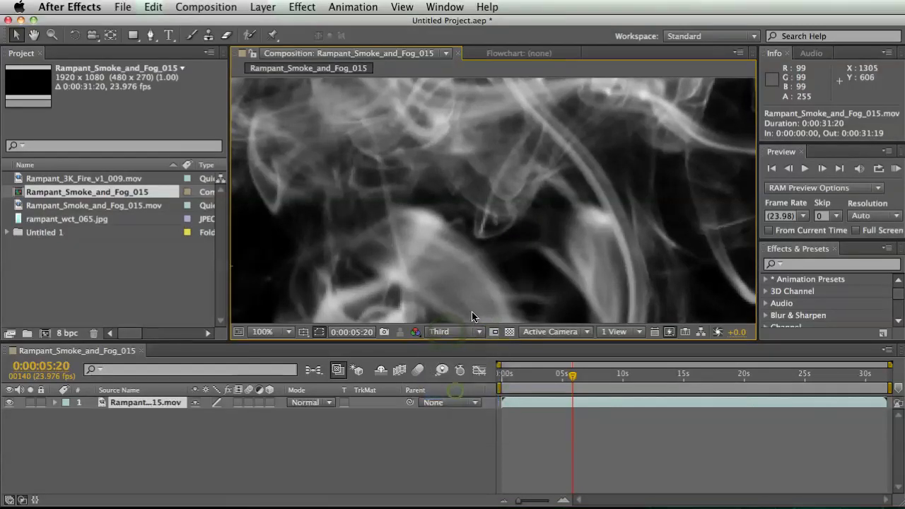
pyautogui.click(452, 331)
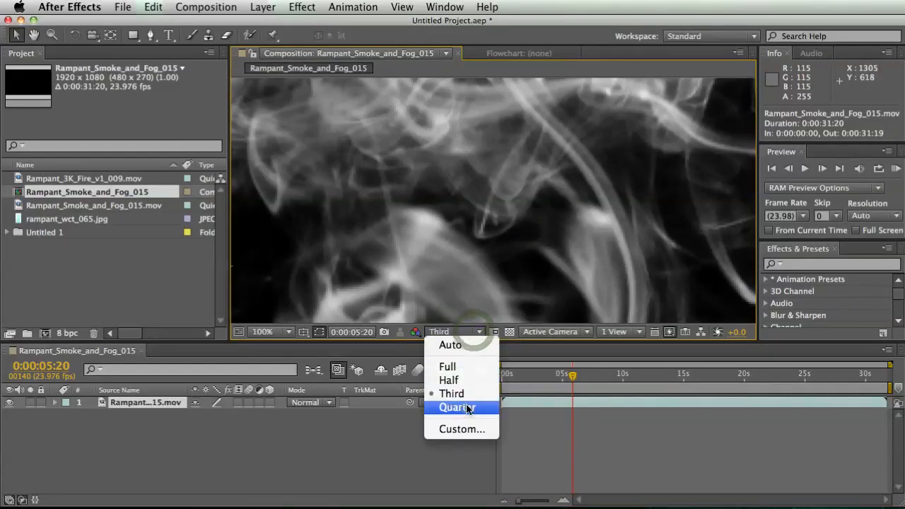
pyautogui.click(456, 407)
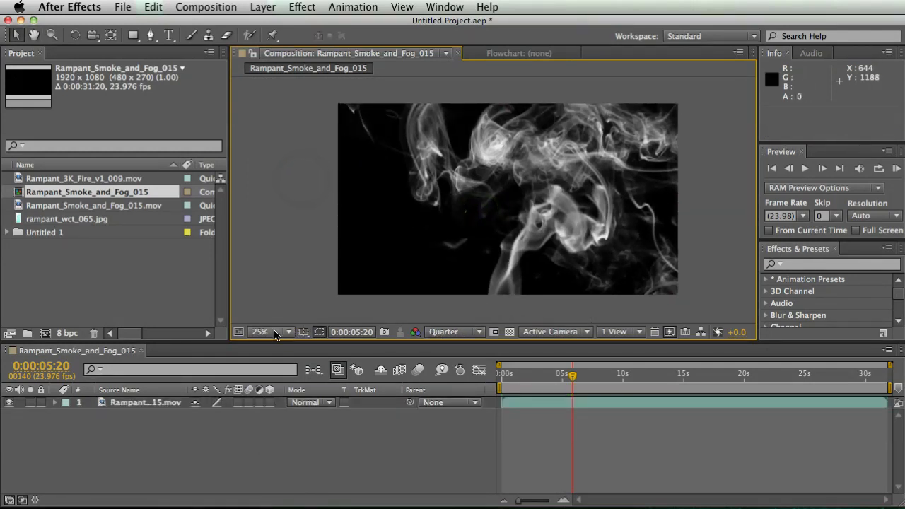
# - Set preview resolution to Auto so it follows magnification, settling near 50%/31.3% view
pyautogui.click(454, 332)
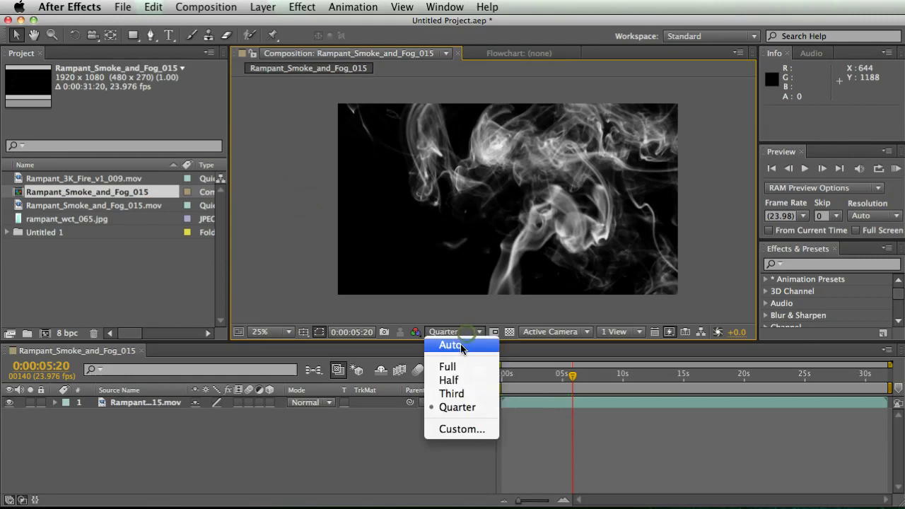
pyautogui.click(270, 331)
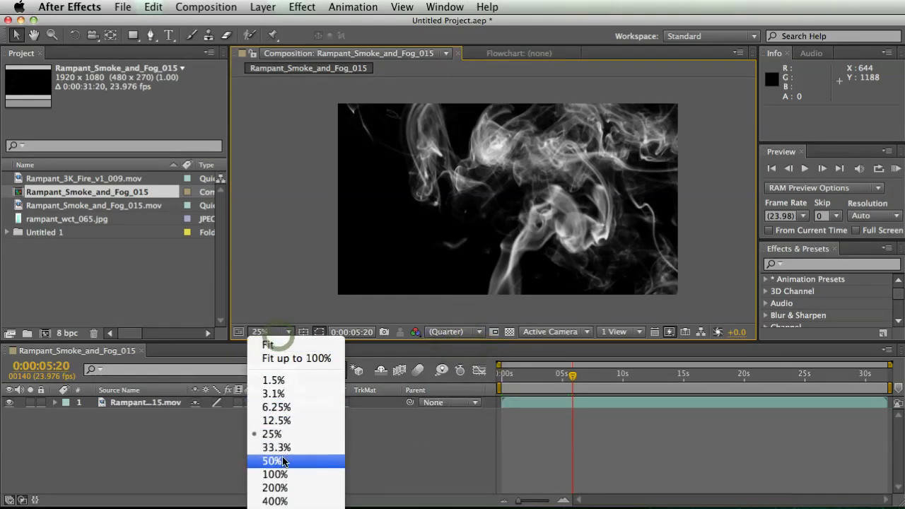
pyautogui.click(271, 460)
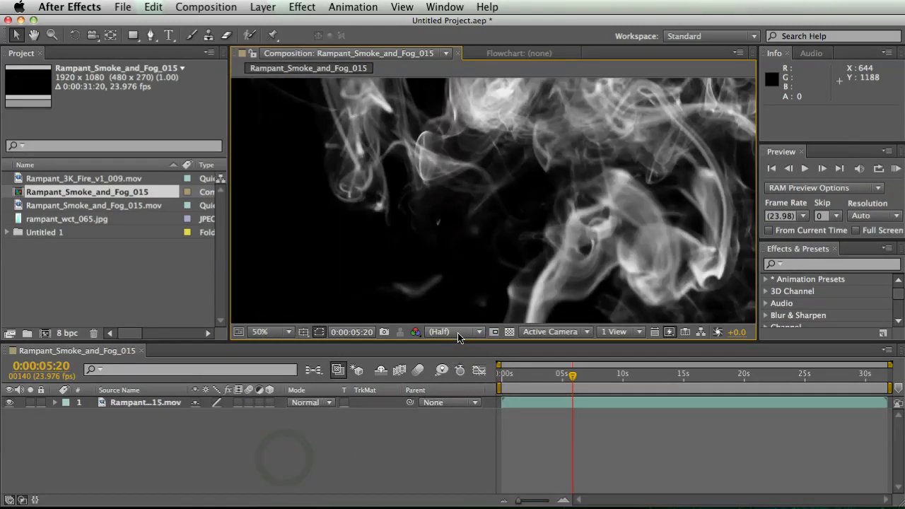
pyautogui.click(453, 332)
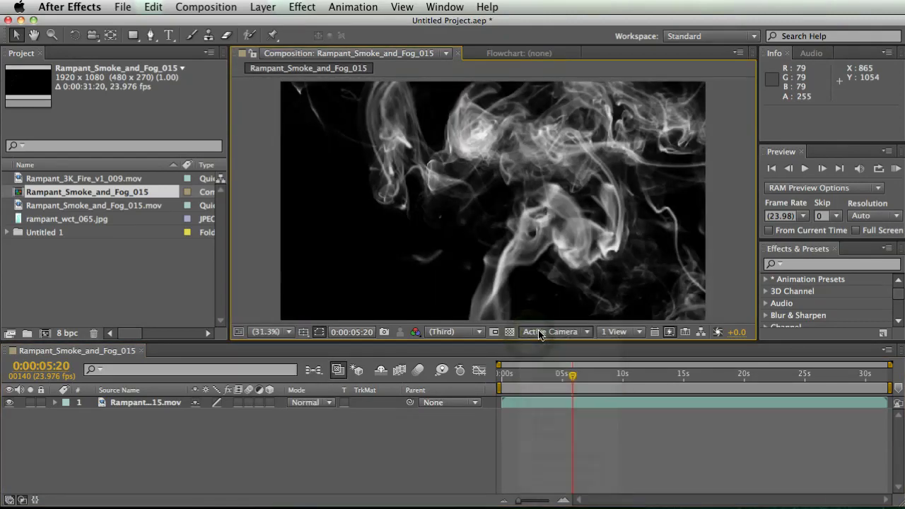
pyautogui.click(616, 331)
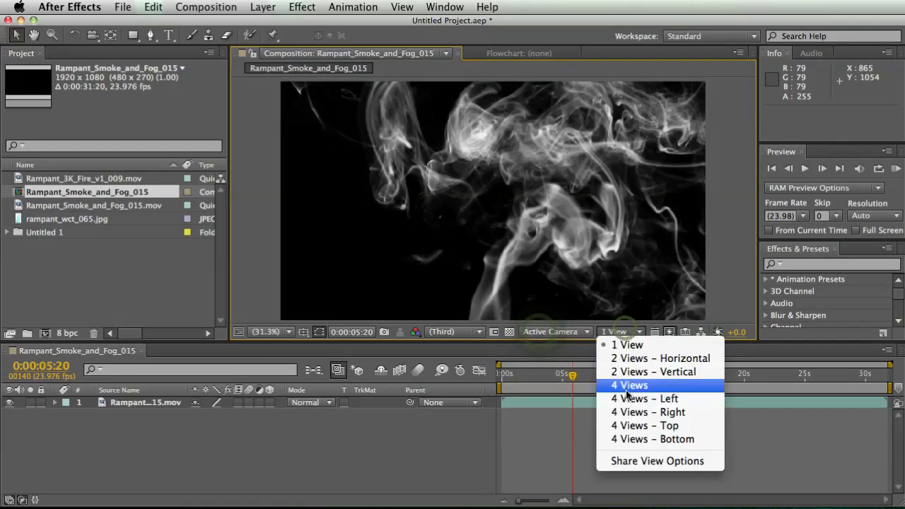
pyautogui.click(629, 384)
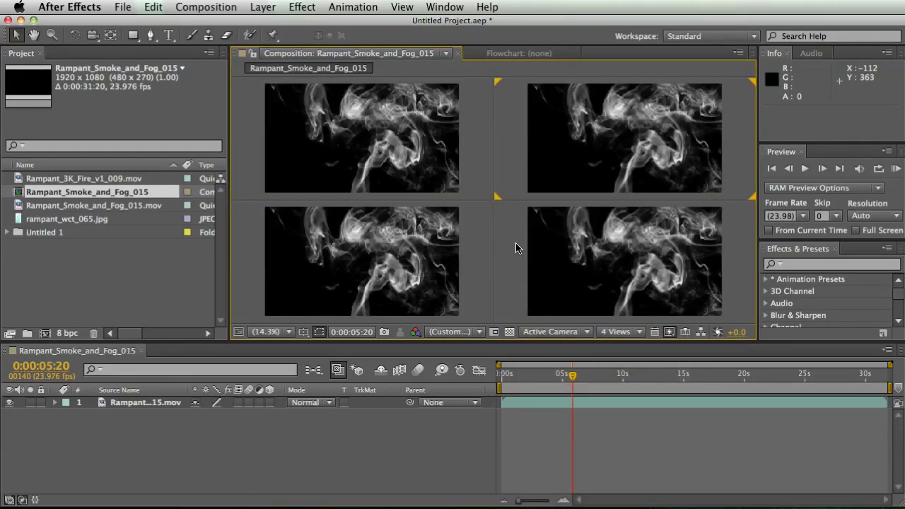
pyautogui.moveTo(514, 249)
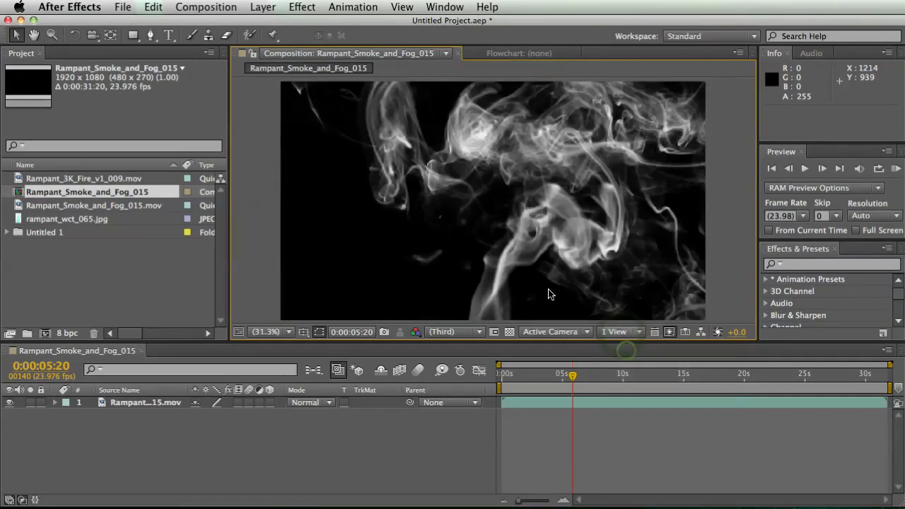
pyautogui.moveTo(701, 332)
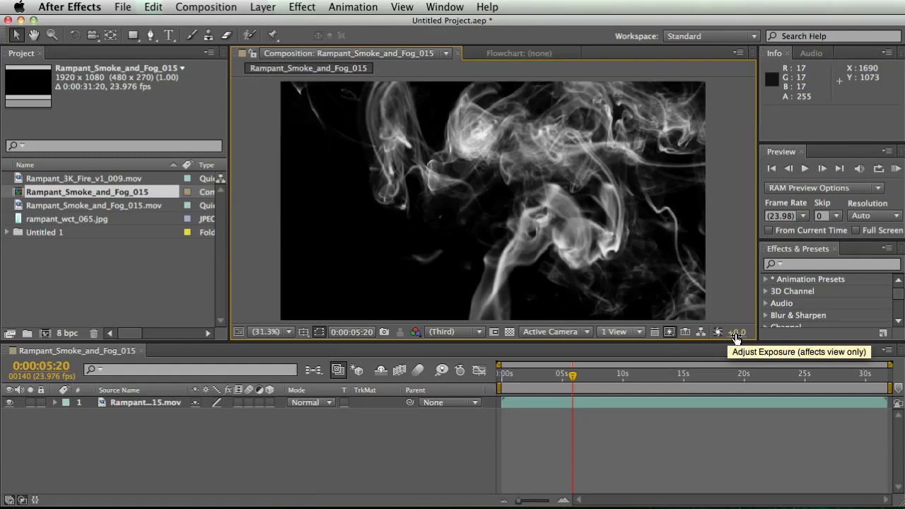
pyautogui.moveTo(739, 332); pyautogui.dragTo(760, 333)
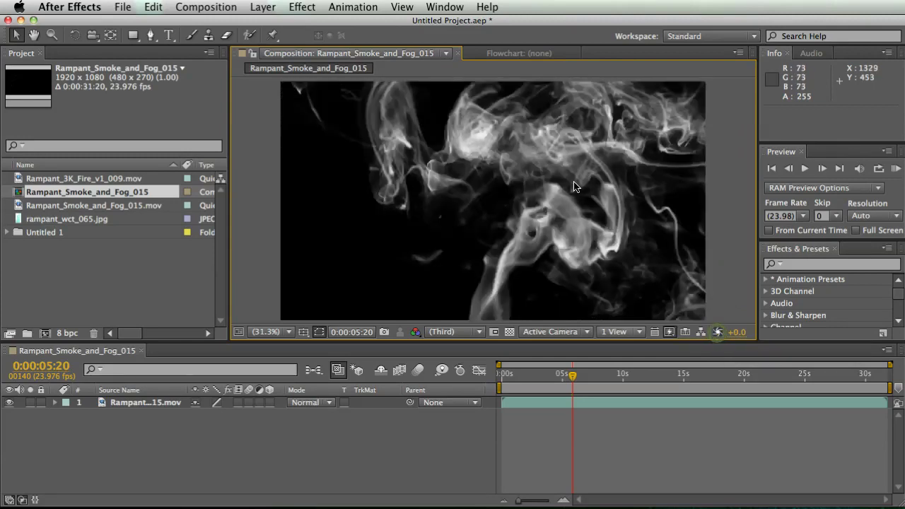
pyautogui.moveTo(592, 197)
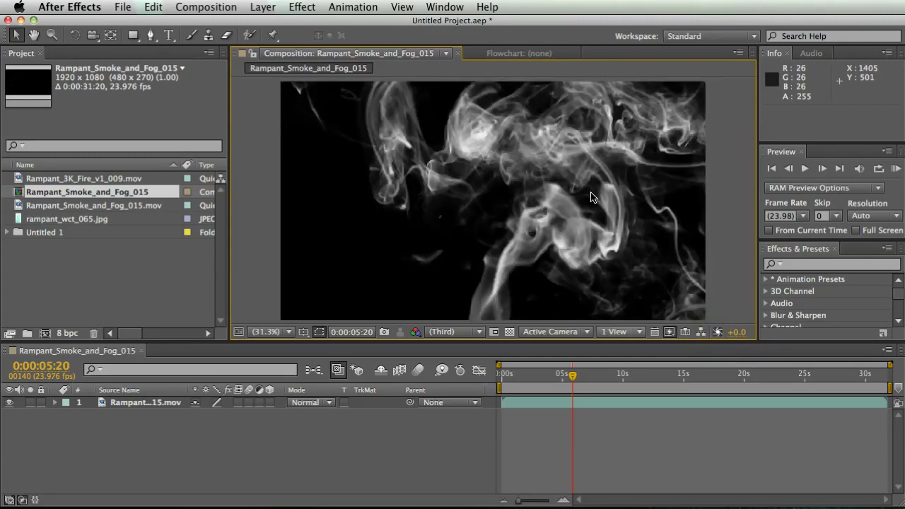
pyautogui.moveTo(737, 333)
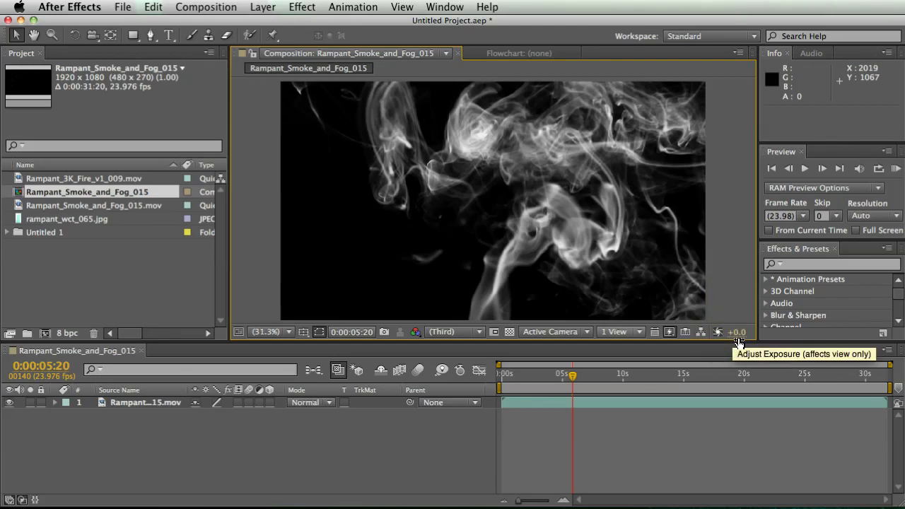
pyautogui.moveTo(735, 332); pyautogui.dragTo(742, 332)
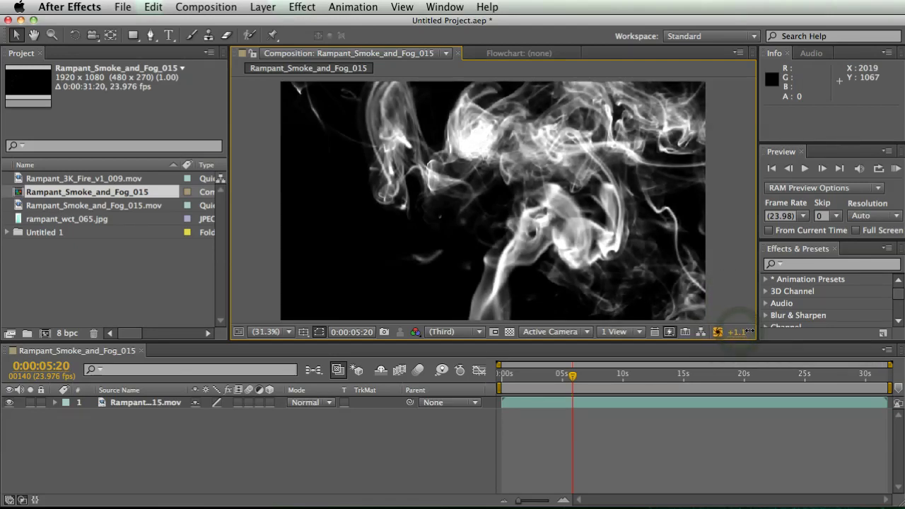
pyautogui.moveTo(320, 329)
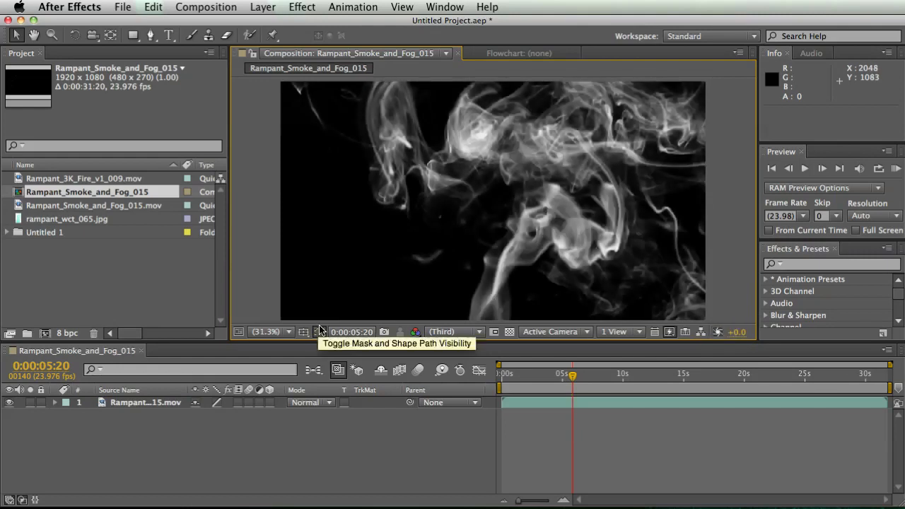
pyautogui.moveTo(326, 188)
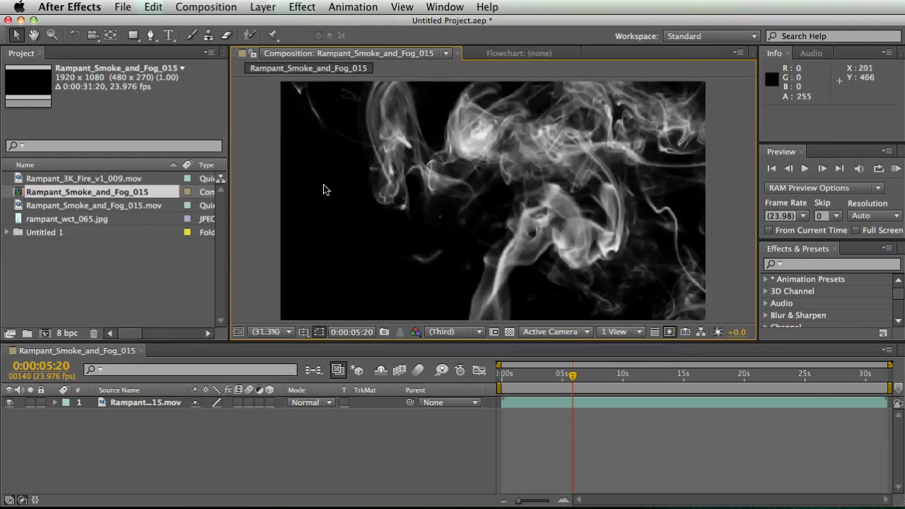
pyautogui.moveTo(743, 125)
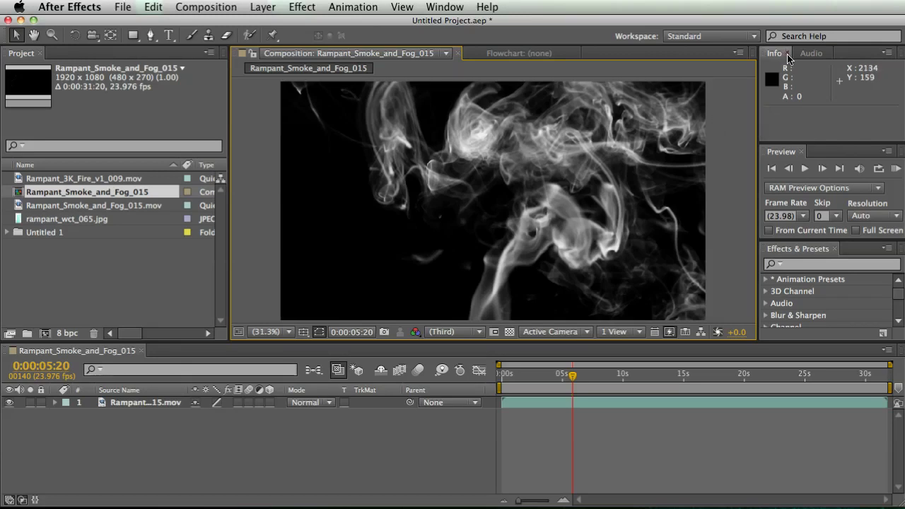
# - Keep preview Skip at 0, set RAM preview to Quarter resolution and the viewer to Full
pyautogui.click(771, 53)
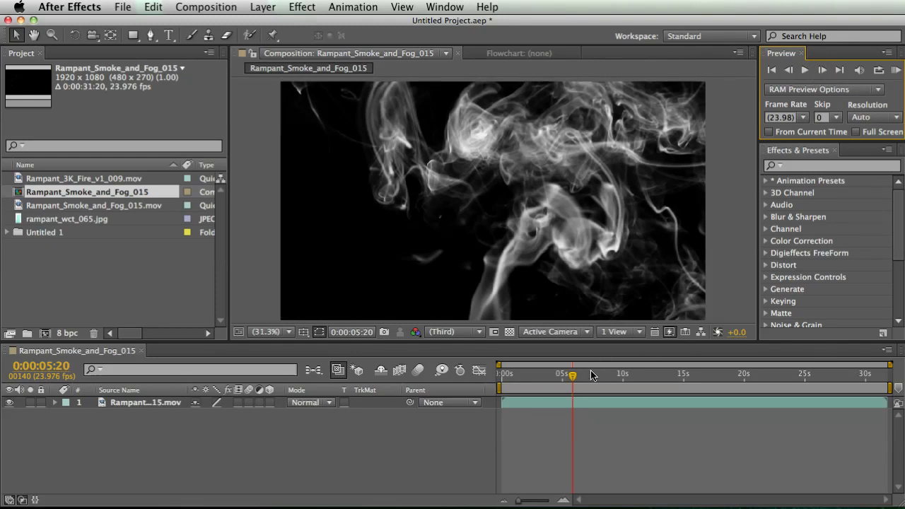
pyautogui.moveTo(858, 69)
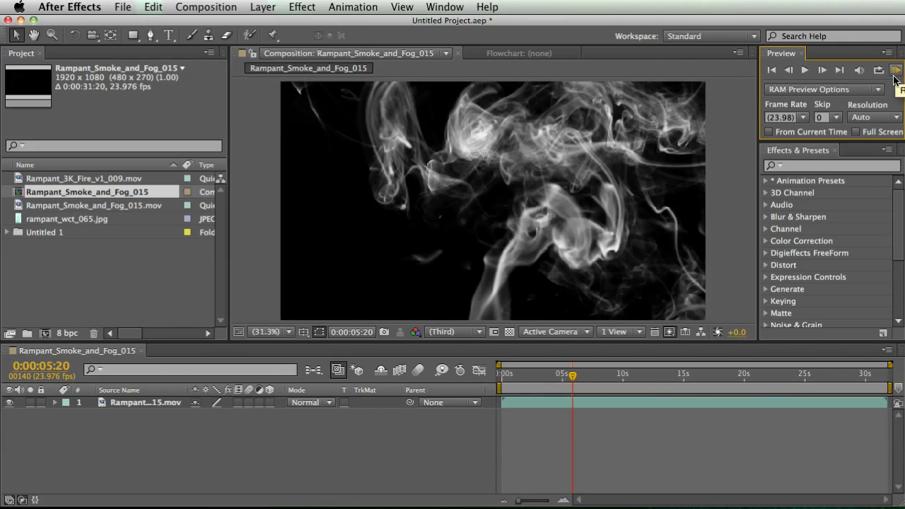
pyautogui.moveTo(884, 87)
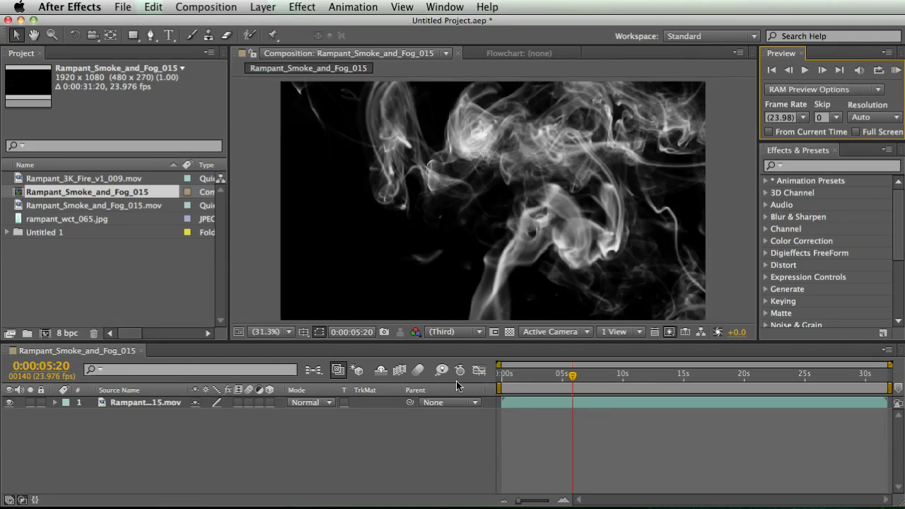
pyautogui.moveTo(571, 386)
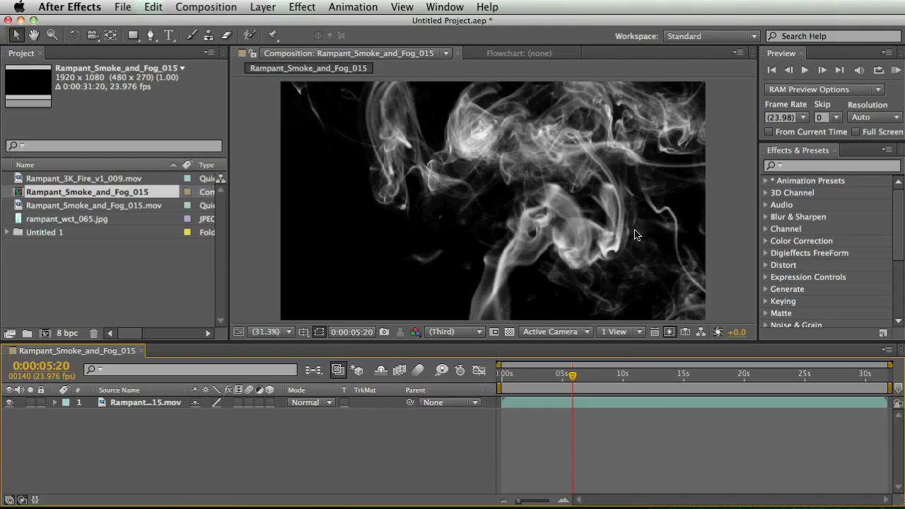
pyautogui.click(829, 117)
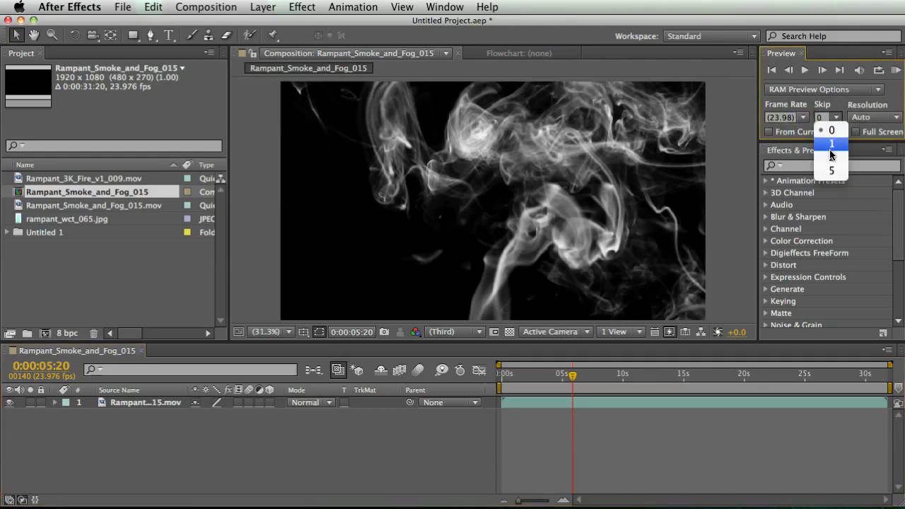
pyautogui.click(895, 118)
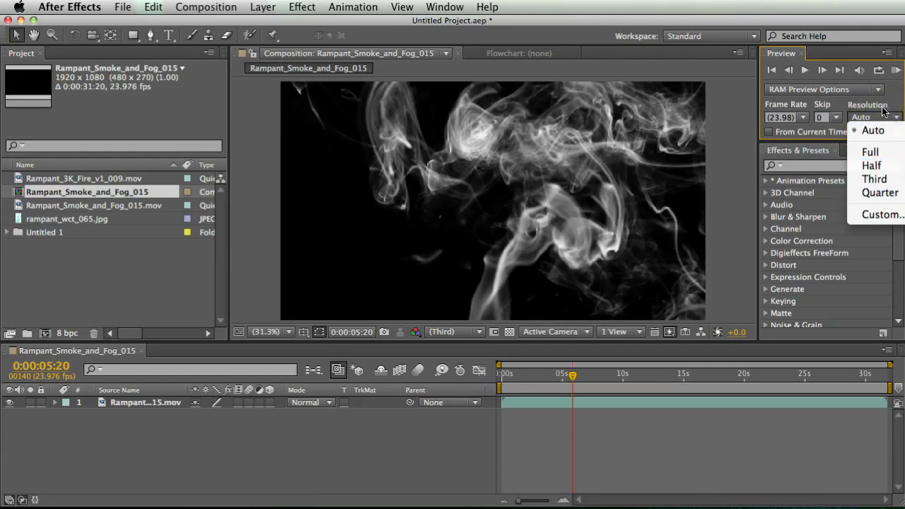
pyautogui.click(452, 332)
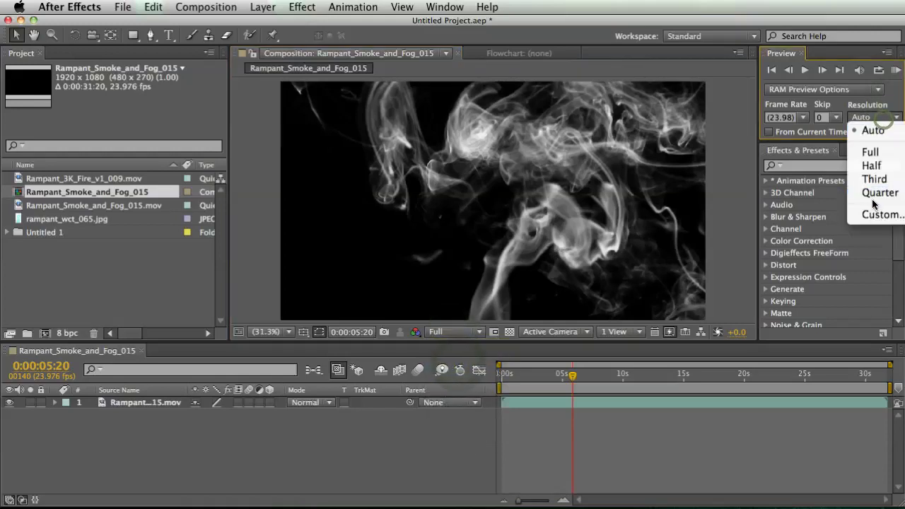
pyautogui.click(880, 193)
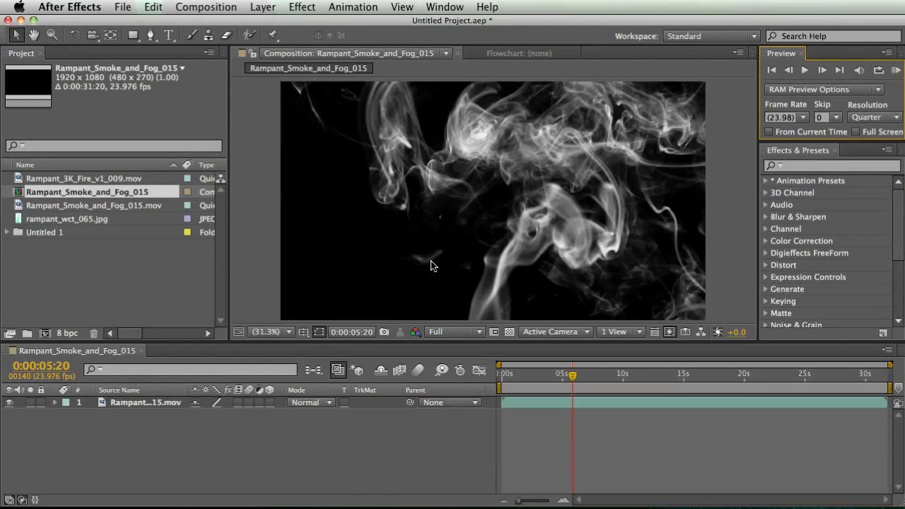
pyautogui.moveTo(569, 248)
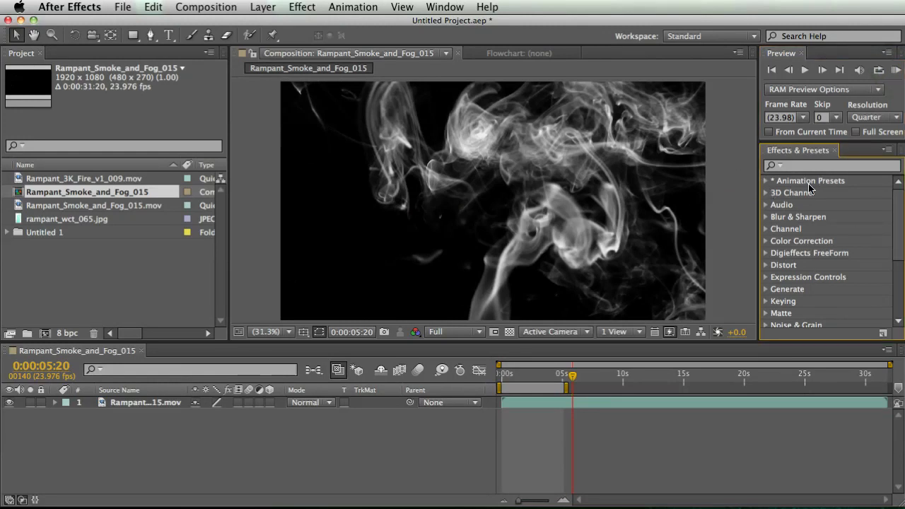
# - Browse the Color Correction effects and show the smoke footage's Effect Controls panel
pyautogui.scroll(-3)
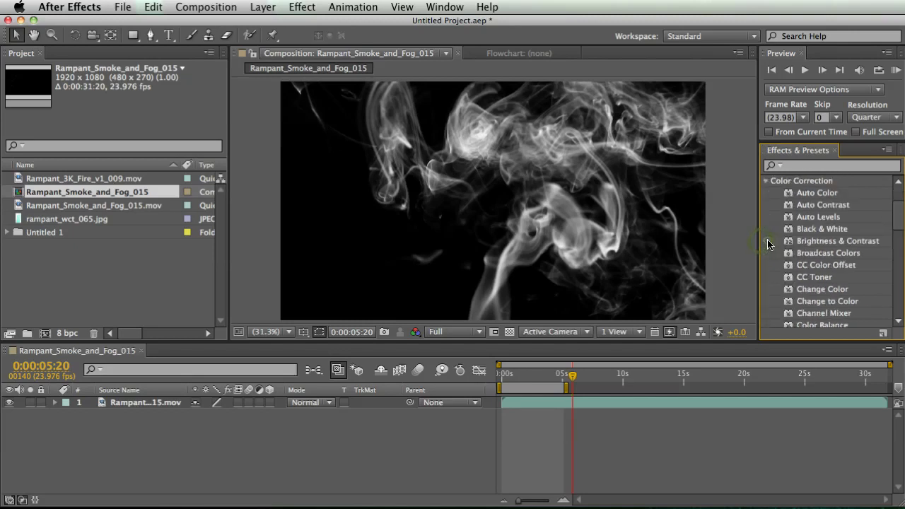
pyautogui.scroll(-3)
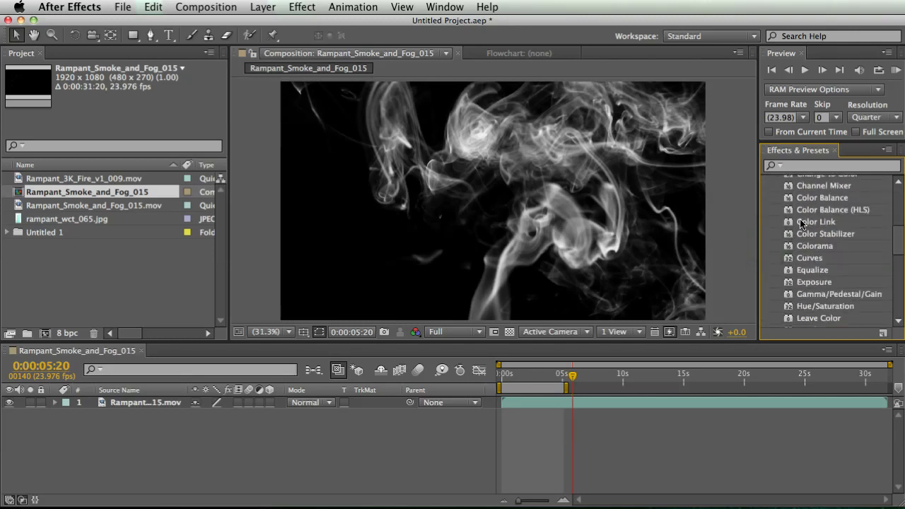
pyautogui.moveTo(809, 266)
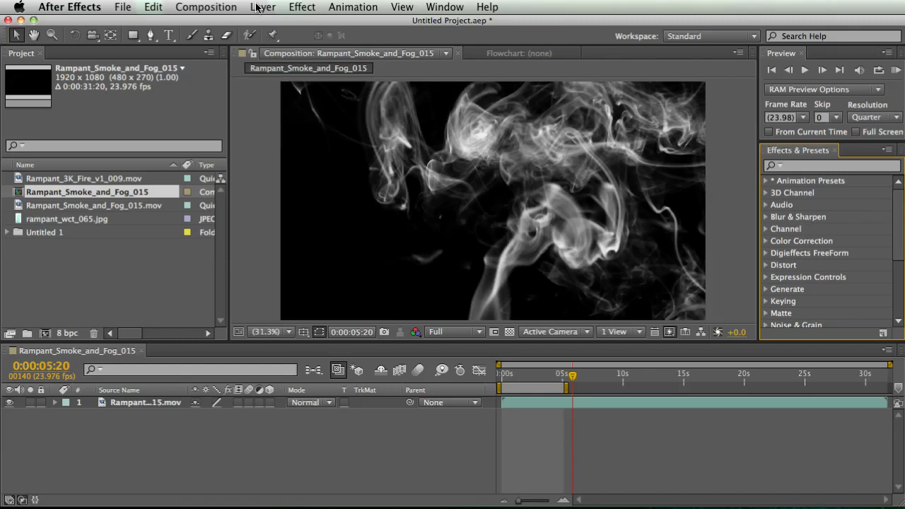
pyautogui.click(444, 6)
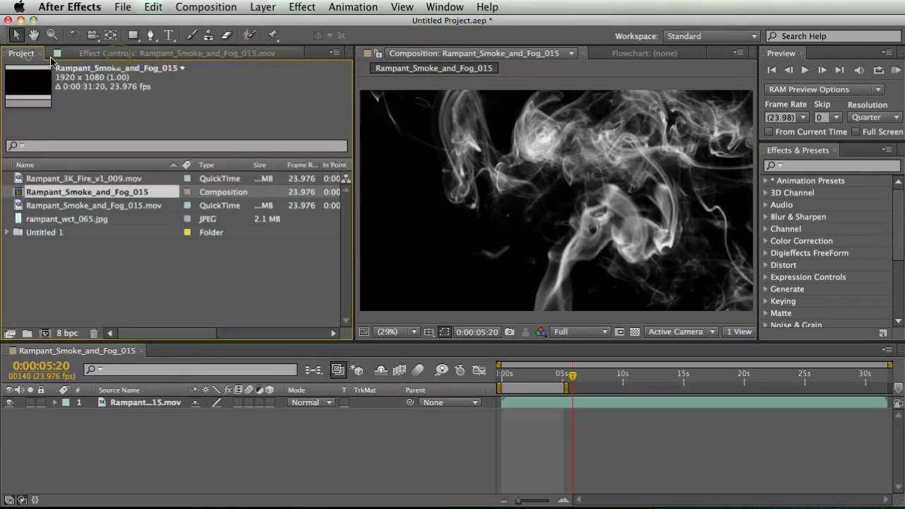
# - Apply Hue/Saturation with Colorize on to the smoke layer, turning it bright green
pyautogui.click(110, 52)
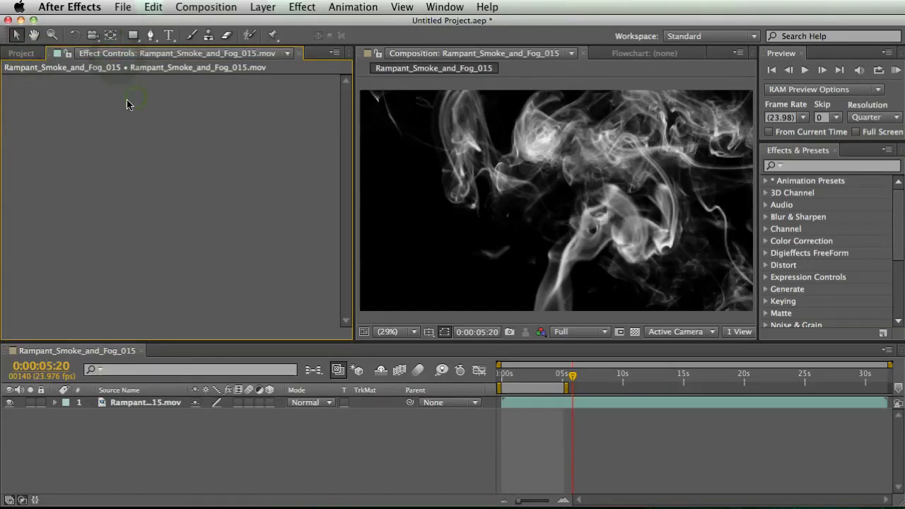
pyautogui.click(147, 402)
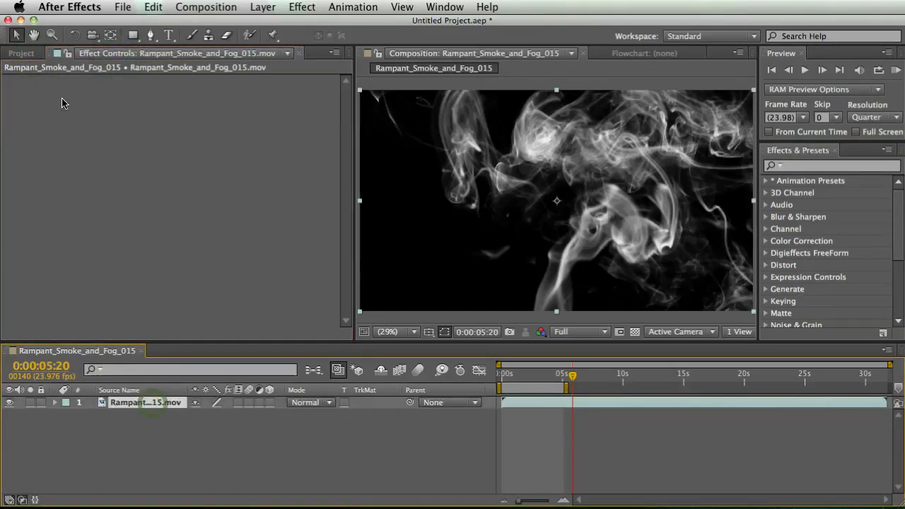
pyautogui.rightClick(64, 102)
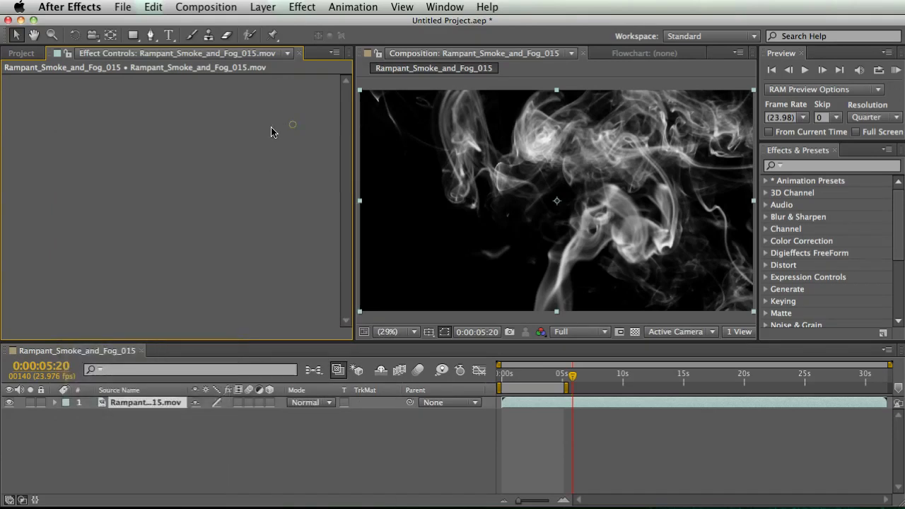
pyautogui.click(302, 7)
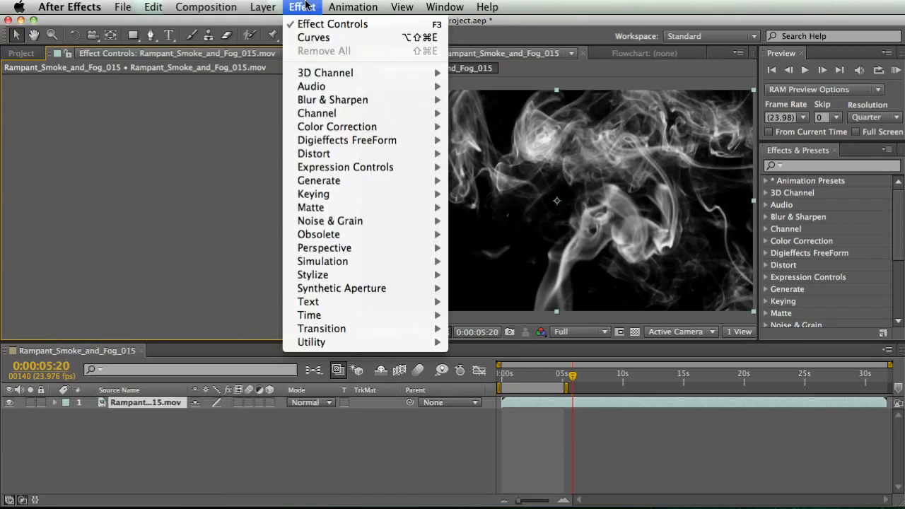
pyautogui.moveTo(337, 127)
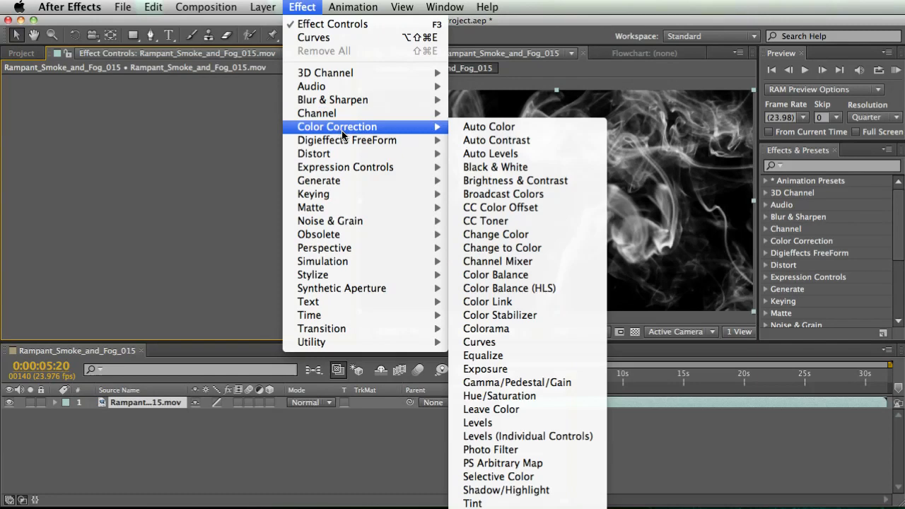
pyautogui.click(499, 395)
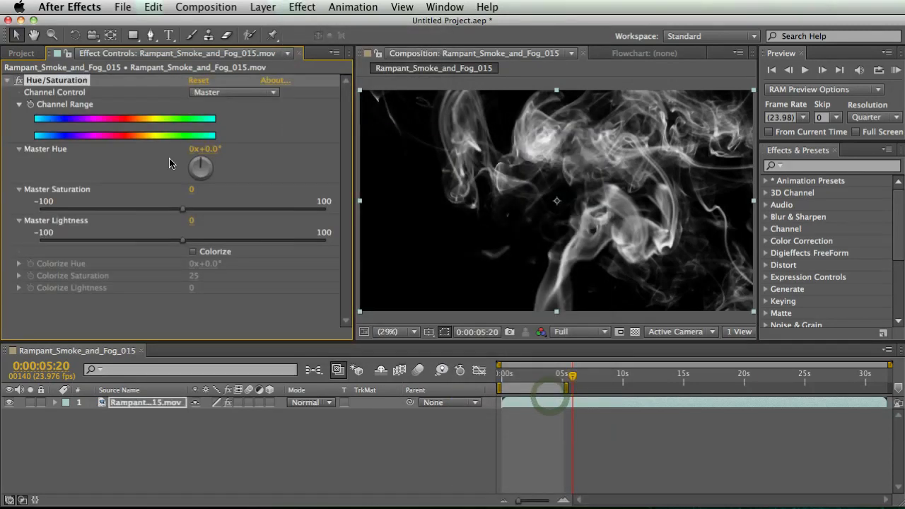
pyautogui.click(192, 251)
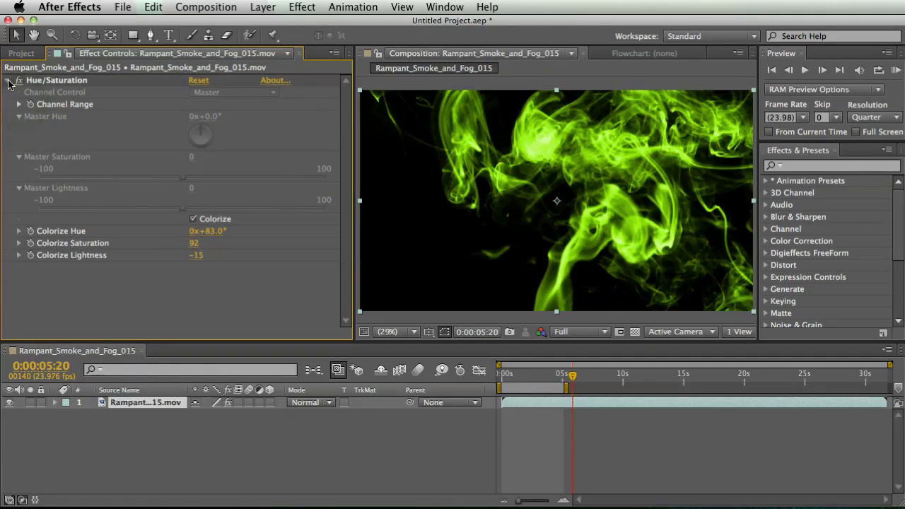
# - Tint the duplicate smoke red with Fast Blur, then undo back to the single white layer
pyautogui.click(6, 80)
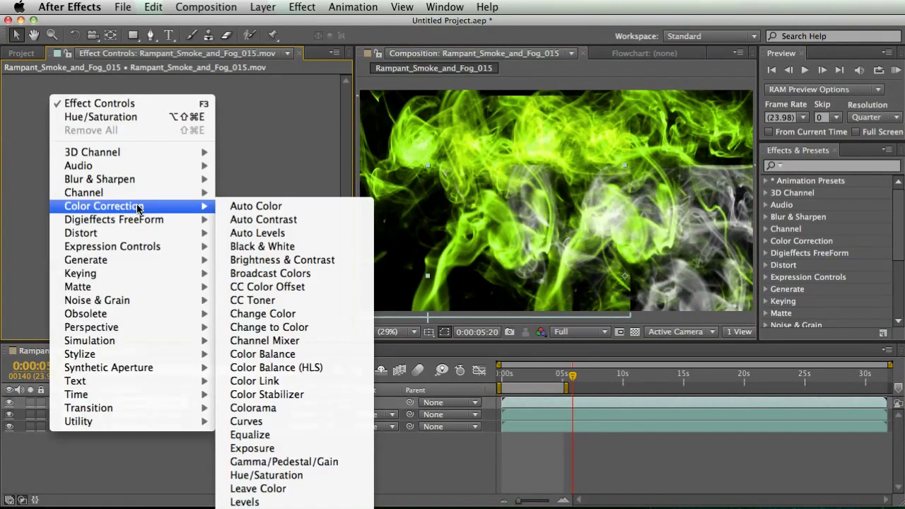
pyautogui.moveTo(246, 422)
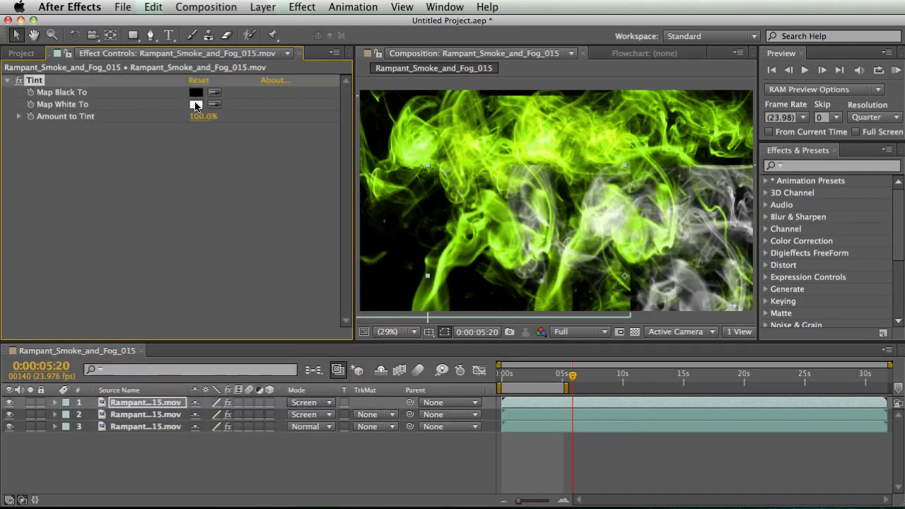
pyautogui.click(196, 104)
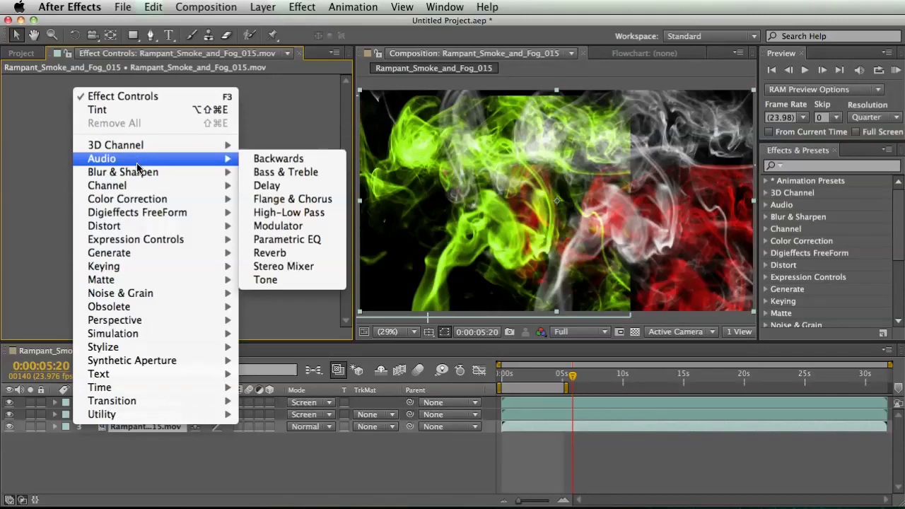
pyautogui.moveTo(123, 172)
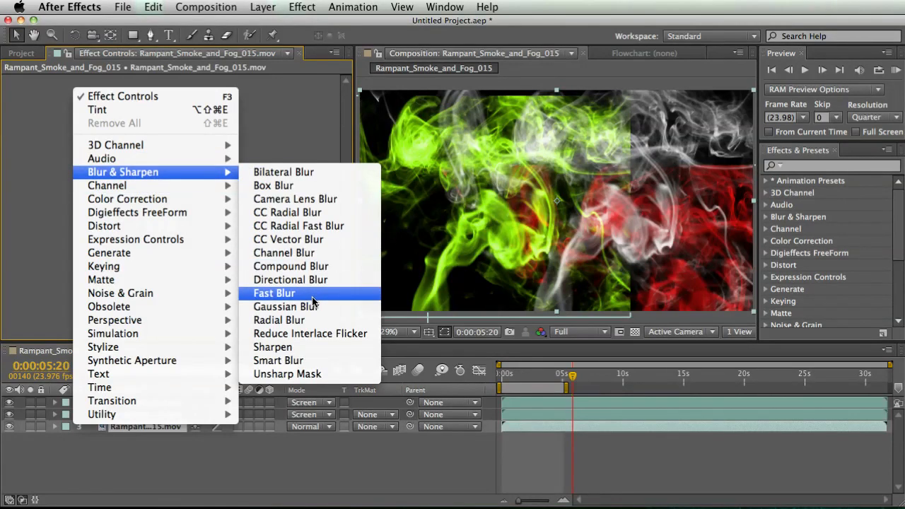
pyautogui.click(273, 293)
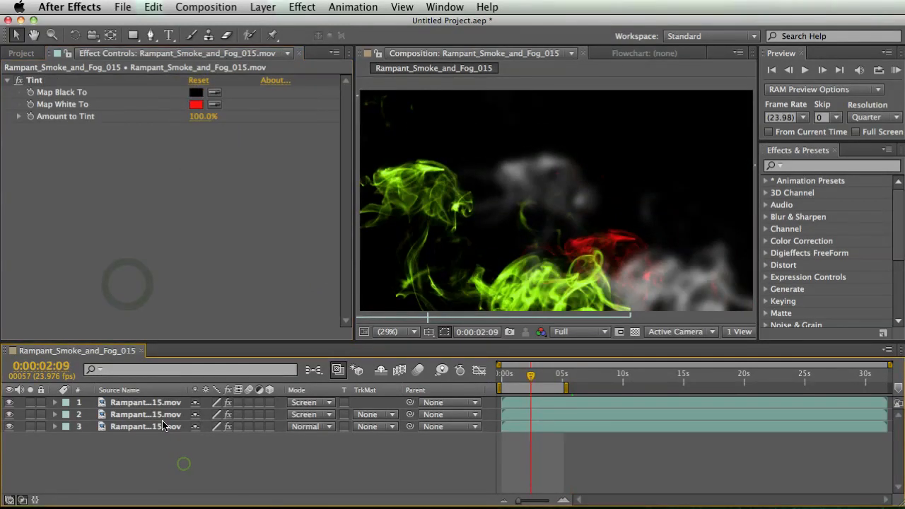
pyautogui.click(145, 402)
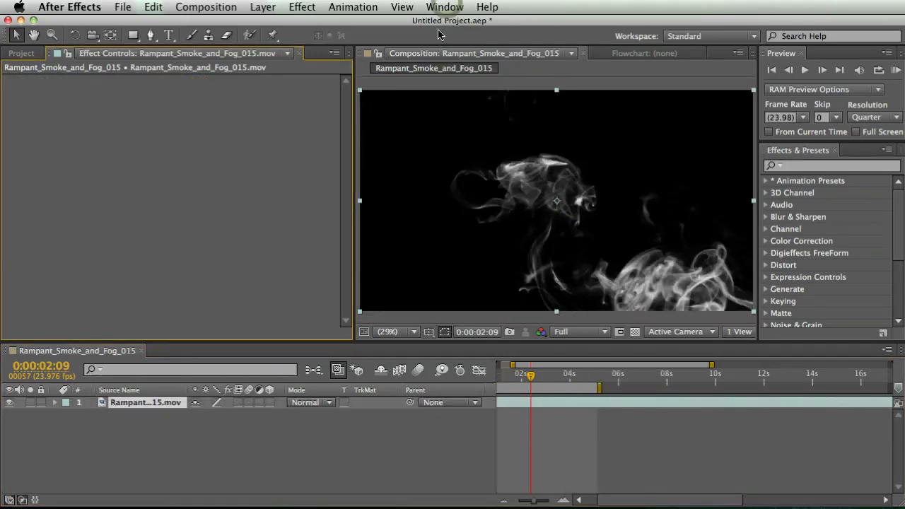
pyautogui.click(443, 7)
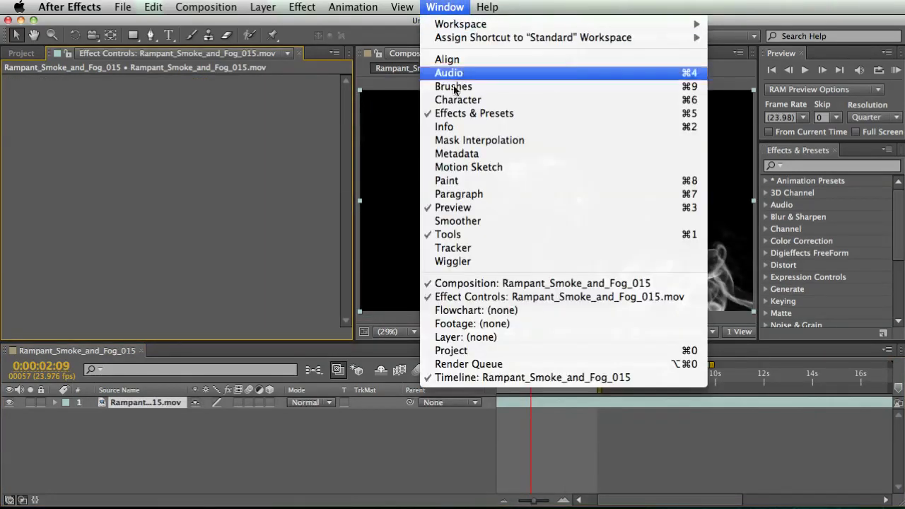
pyautogui.moveTo(472, 145)
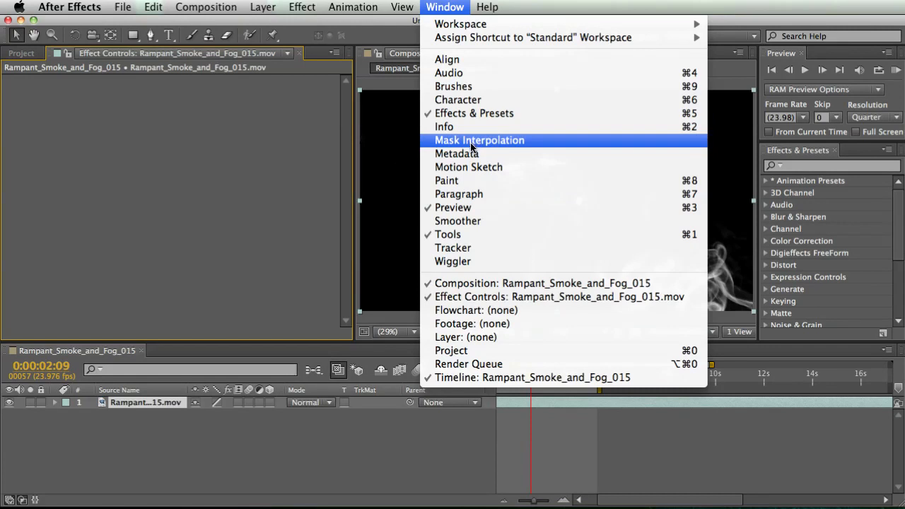
pyautogui.moveTo(473, 180)
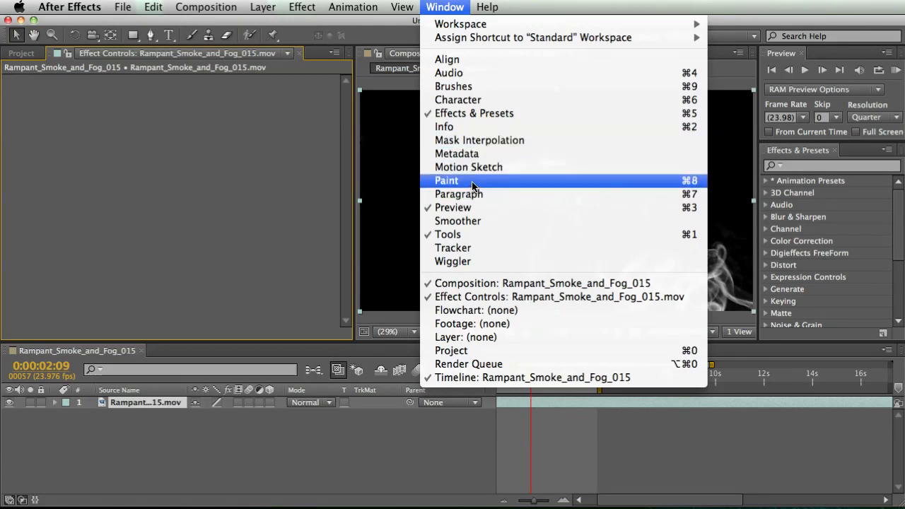
pyautogui.moveTo(467, 126)
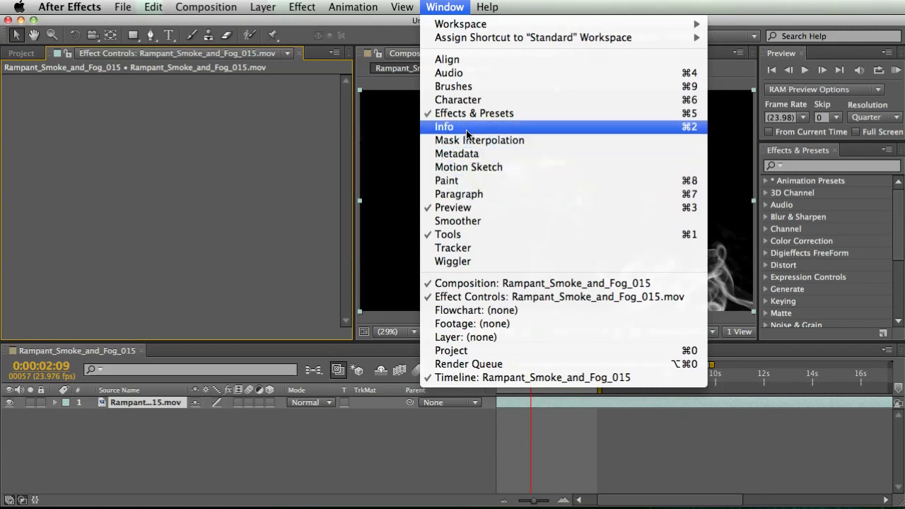
pyautogui.moveTo(479, 248)
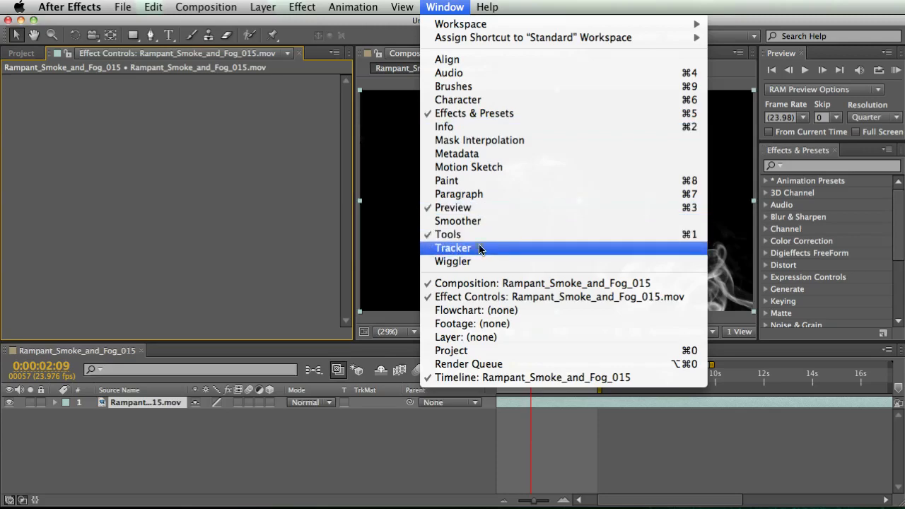
# - Add the Tracker panel to the workspace from the Window menu
pyautogui.click(453, 247)
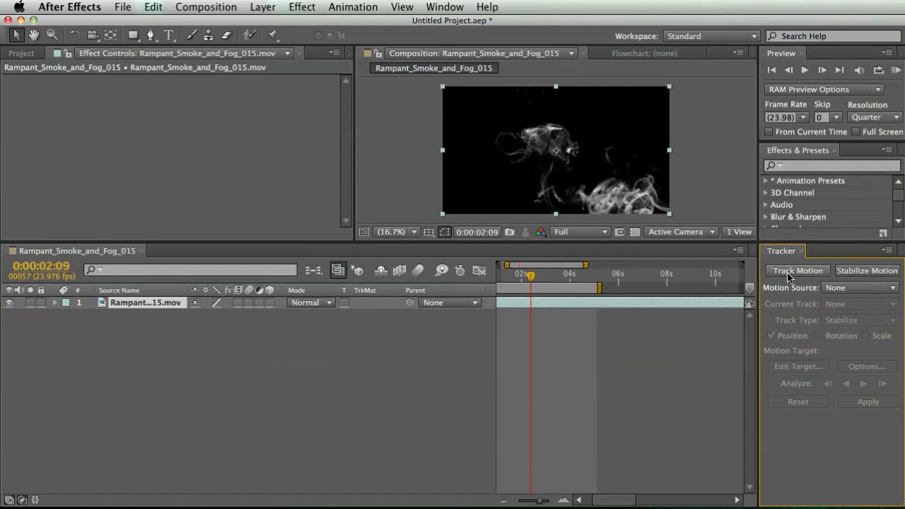
pyautogui.moveTo(810, 281)
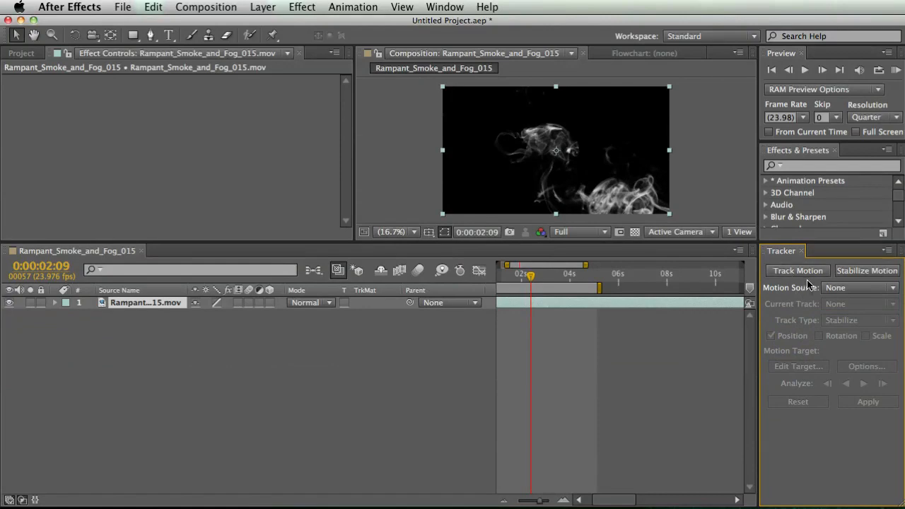
pyautogui.click(443, 7)
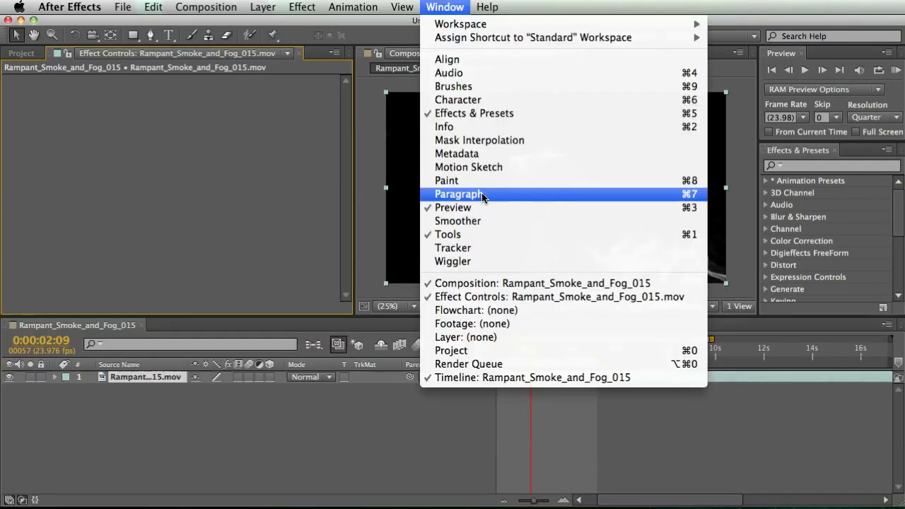
# - Show the Paragraph panel and create the 'doggy' text layer above the smoke clip
pyautogui.click(458, 194)
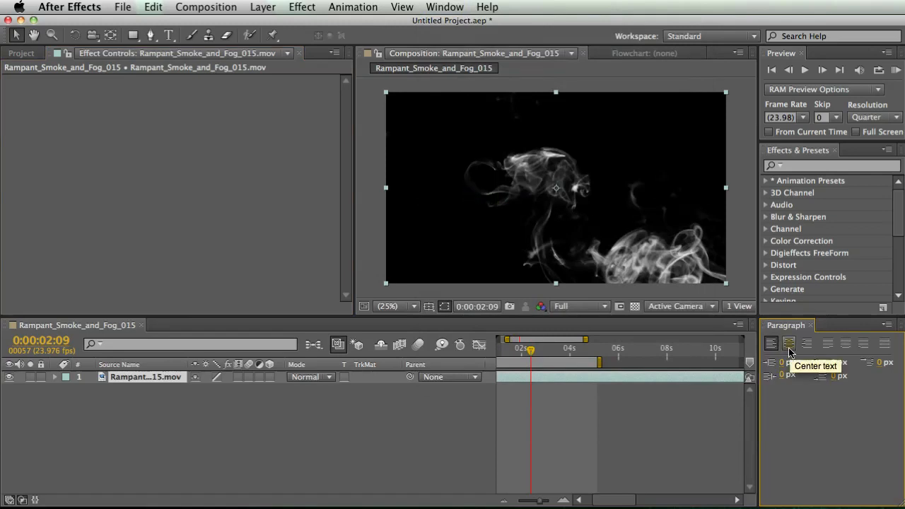
pyautogui.moveTo(806, 345)
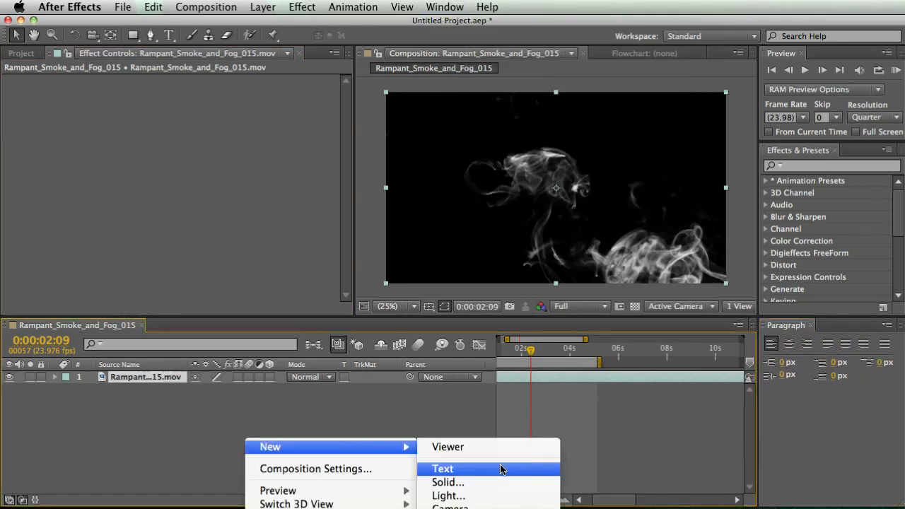
pyautogui.click(443, 468)
pyautogui.write('doggy')
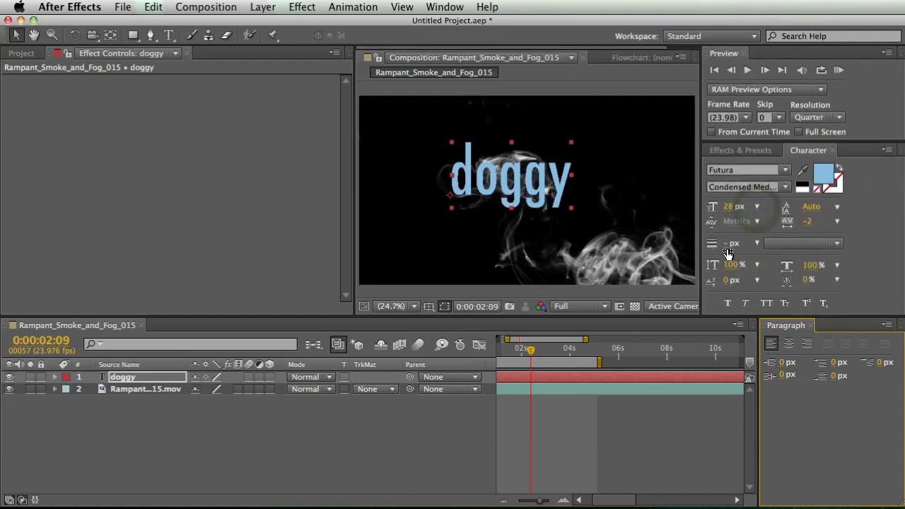
pyautogui.moveTo(728, 209)
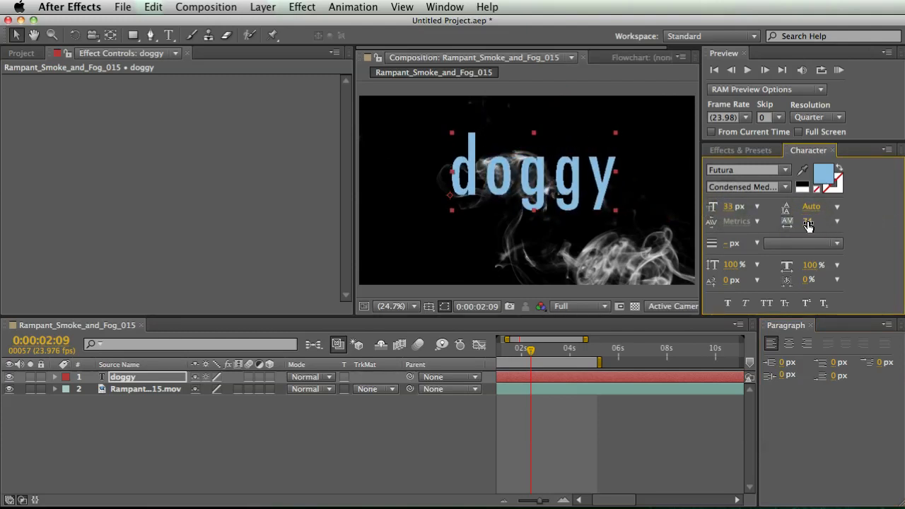
pyautogui.moveTo(805, 223)
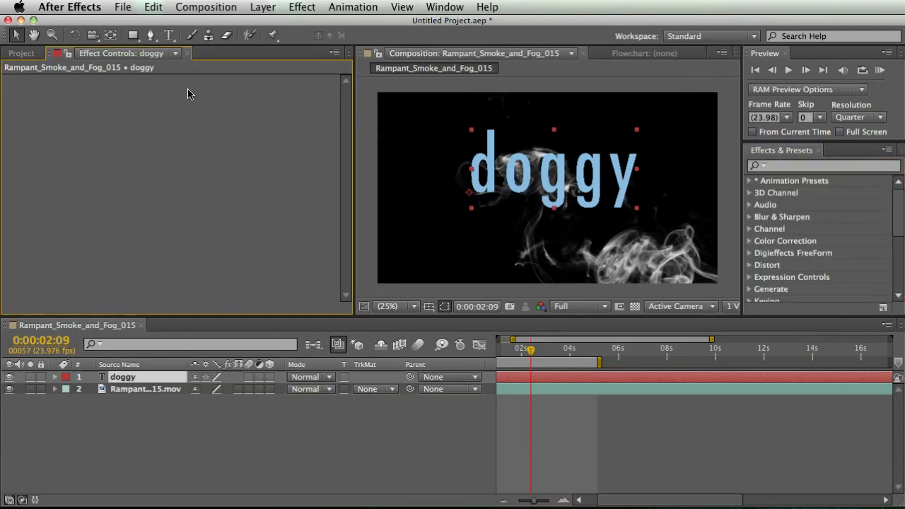
pyautogui.moveTo(15, 35)
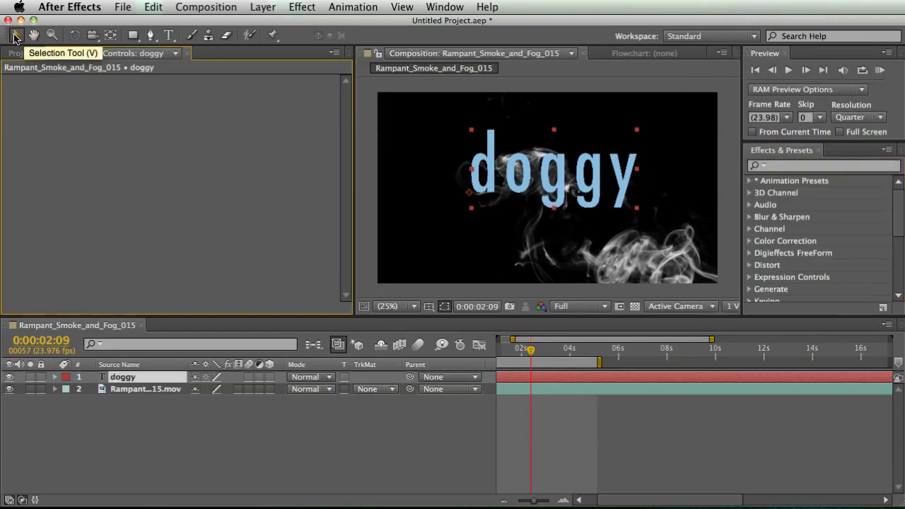
pyautogui.moveTo(34, 34)
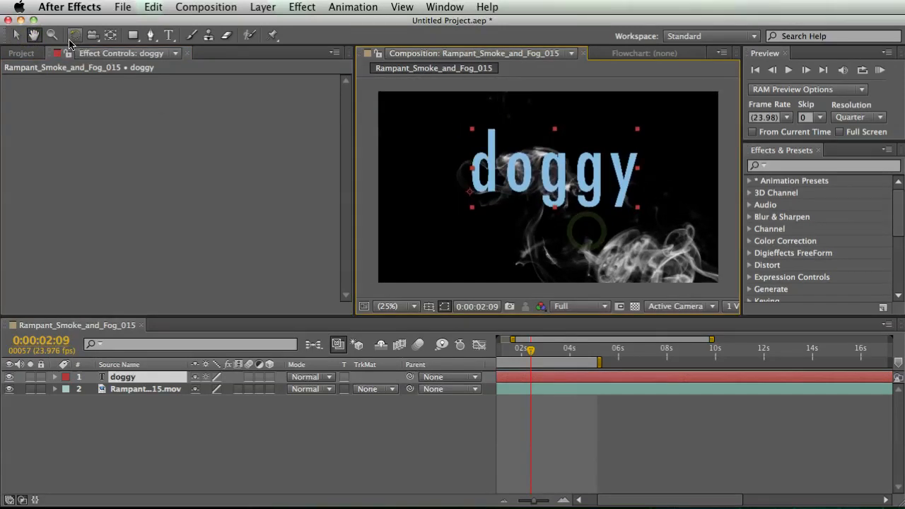
# - Rotate the doggy text layer with the Rotation tool so it sits tilted diagonally over the smoke
pyautogui.click(52, 34)
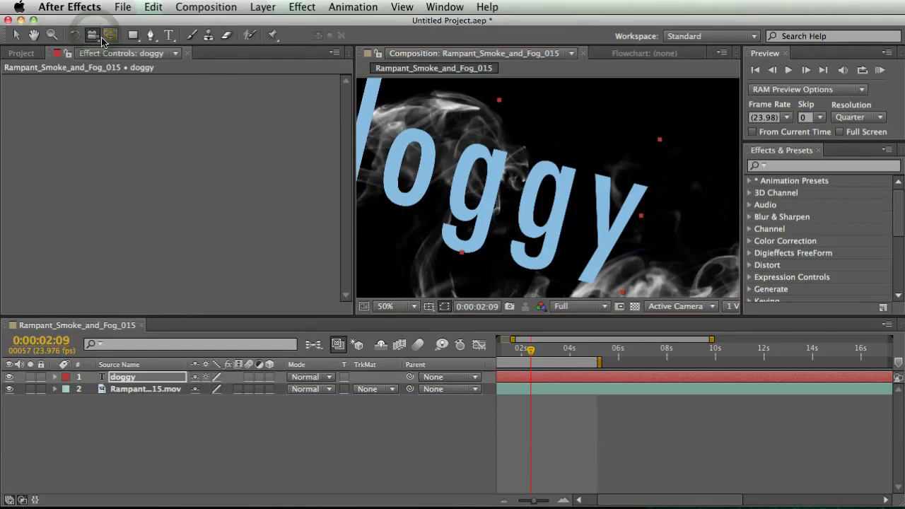
pyautogui.click(414, 306)
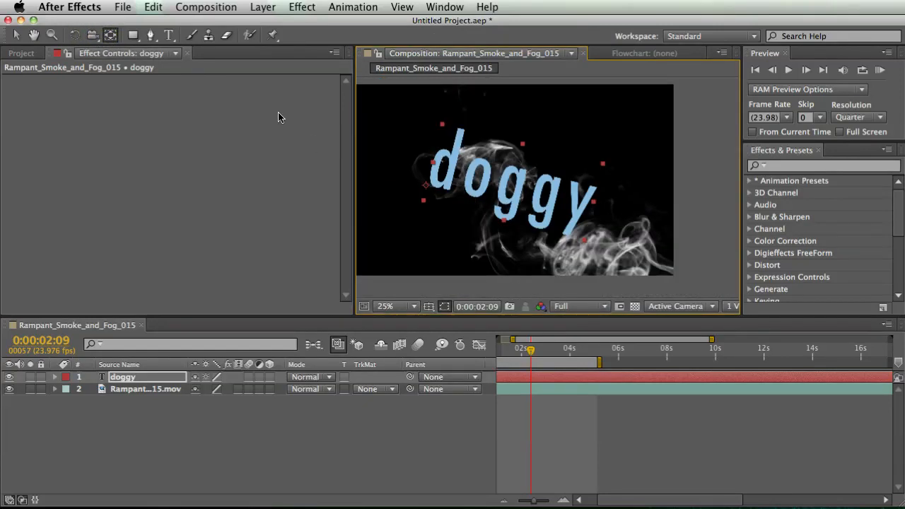
pyautogui.moveTo(425, 190)
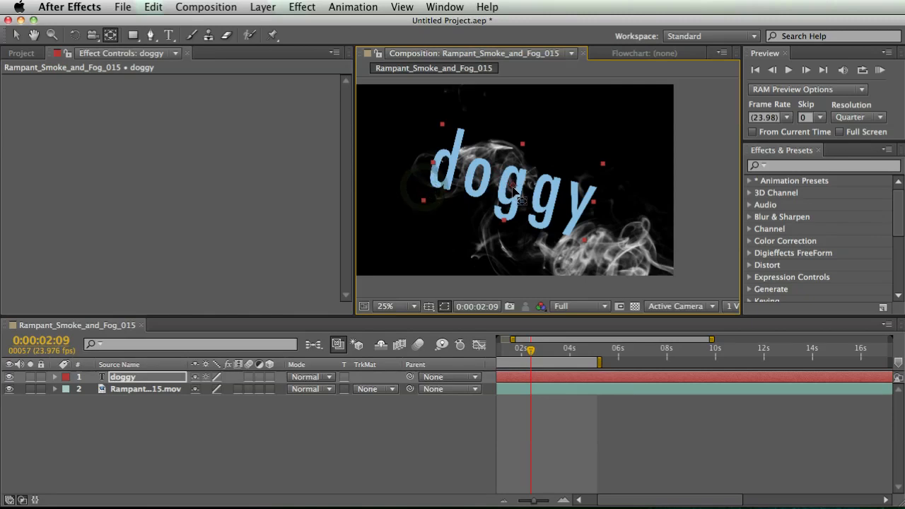
pyautogui.click(71, 35)
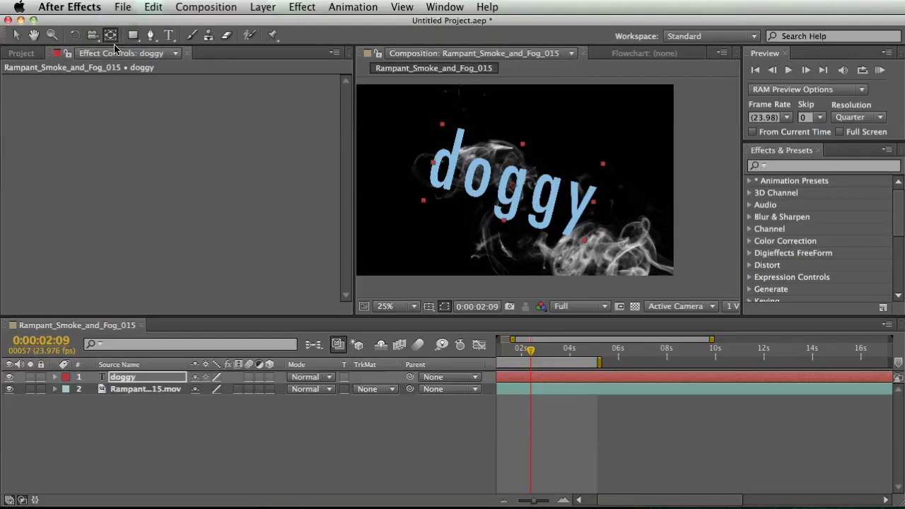
pyautogui.click(132, 36)
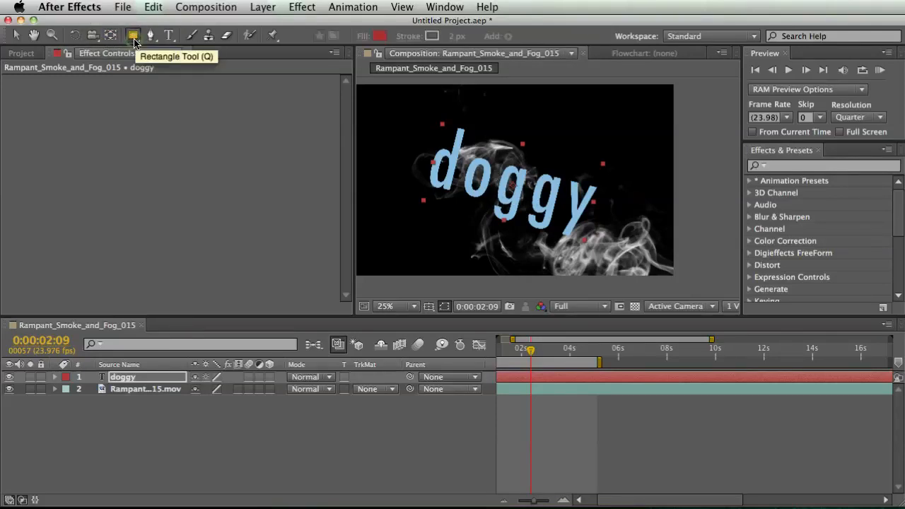
pyautogui.click(131, 36)
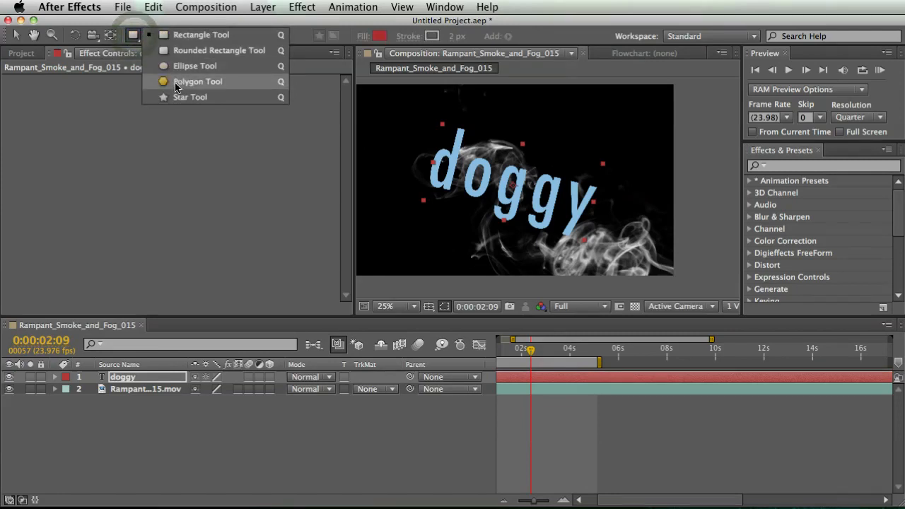
pyautogui.moveTo(214, 96)
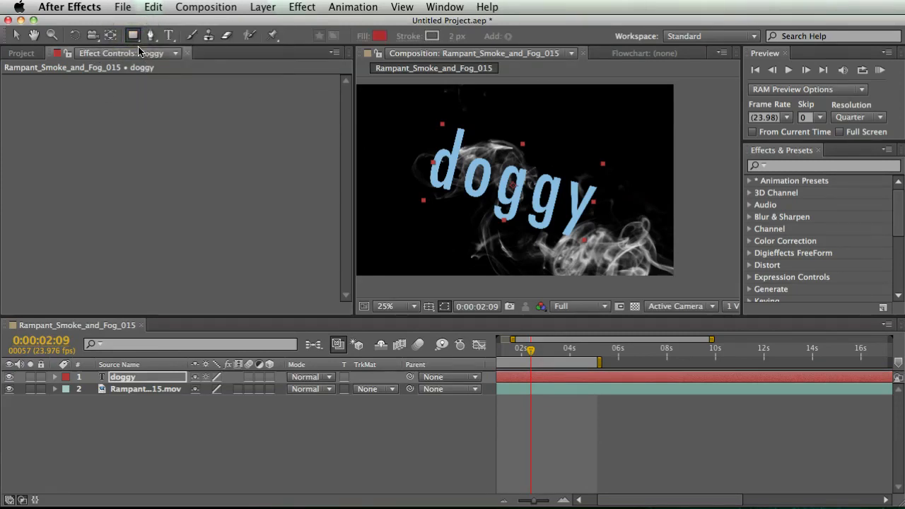
pyautogui.moveTo(331, 223)
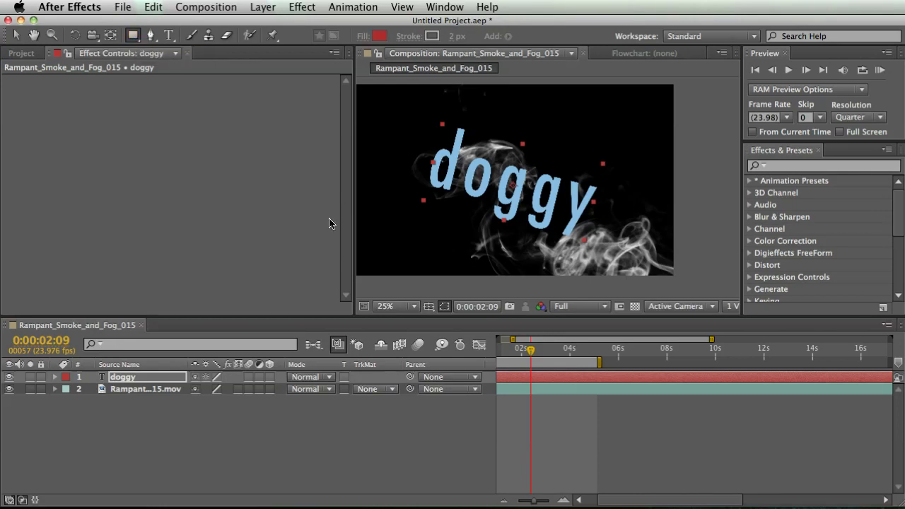
pyautogui.click(146, 389)
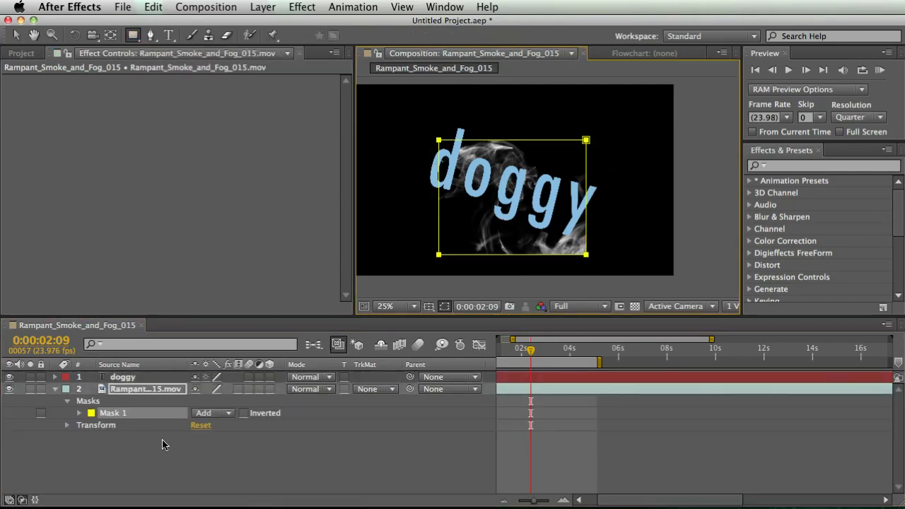
pyautogui.click(113, 413)
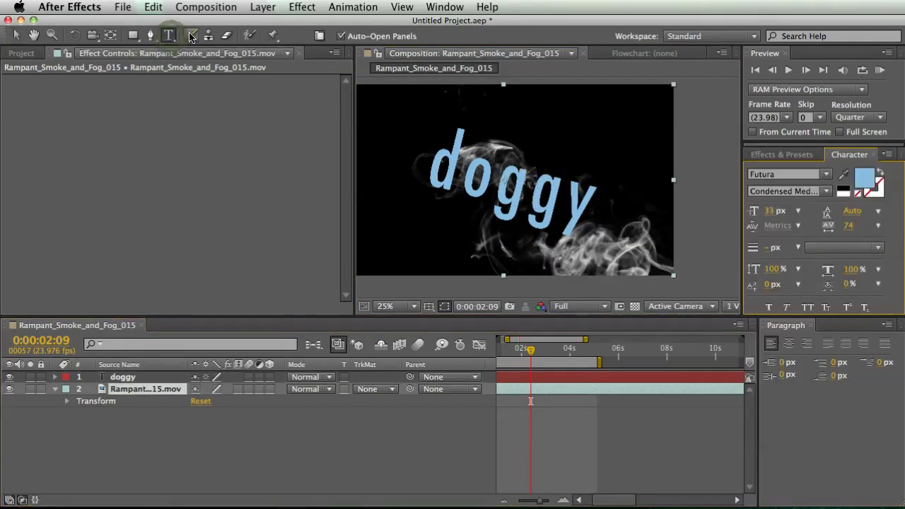
# - Choose the Brush tool so the Paint and Brushes panels appear in the workspace
pyautogui.click(204, 36)
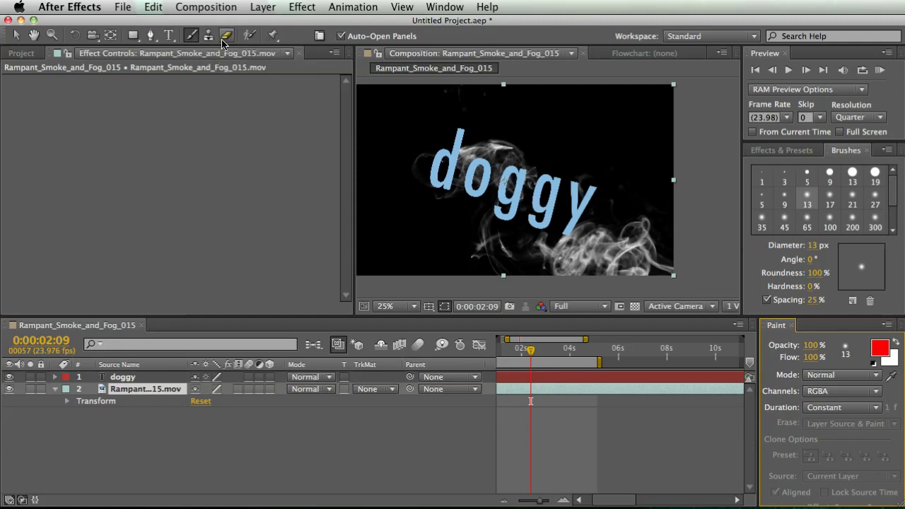
pyautogui.moveTo(414, 174)
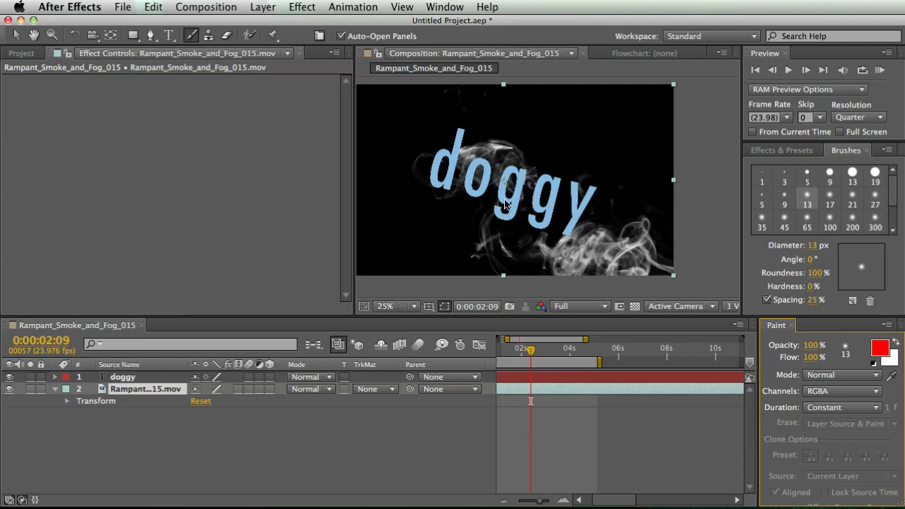
pyautogui.moveTo(483, 174)
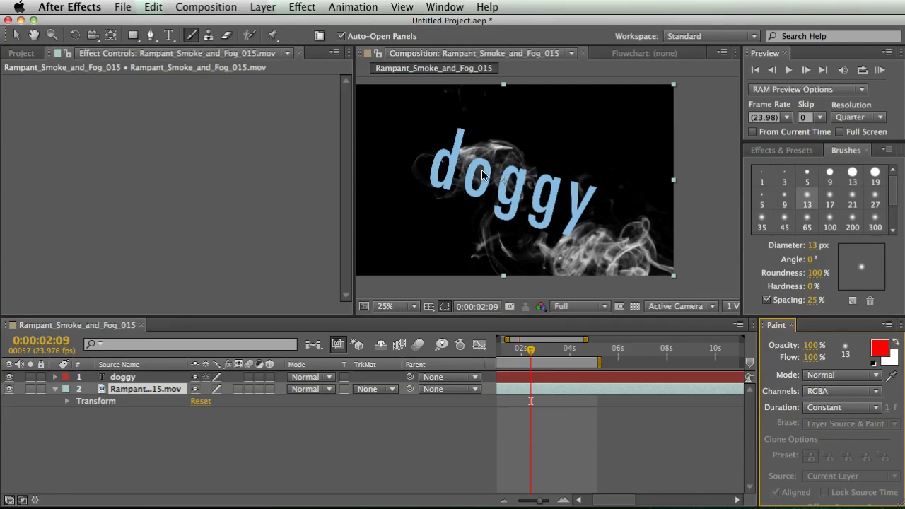
pyautogui.moveTo(475, 186)
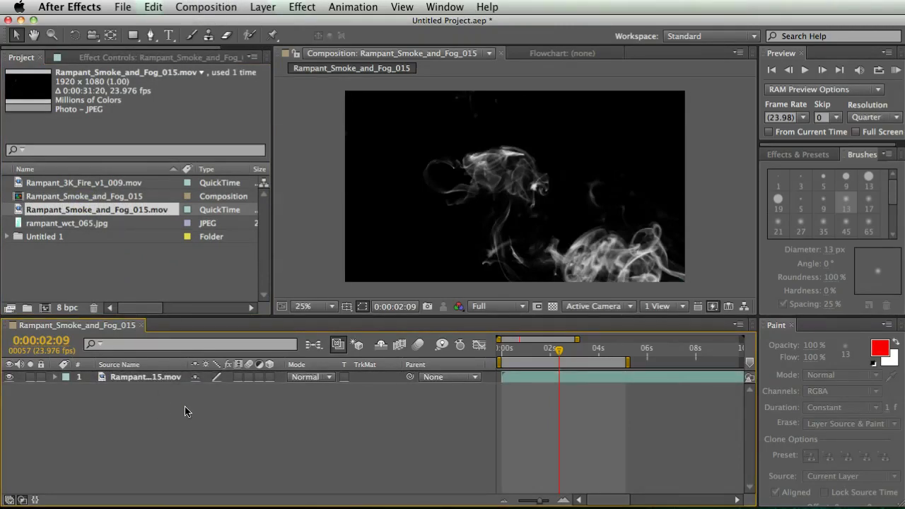
# - Add Rampant_Smoke_and_Fog_015 to the Render Queue with Best Settings, Lossless output and an Output To location
pyautogui.click(205, 7)
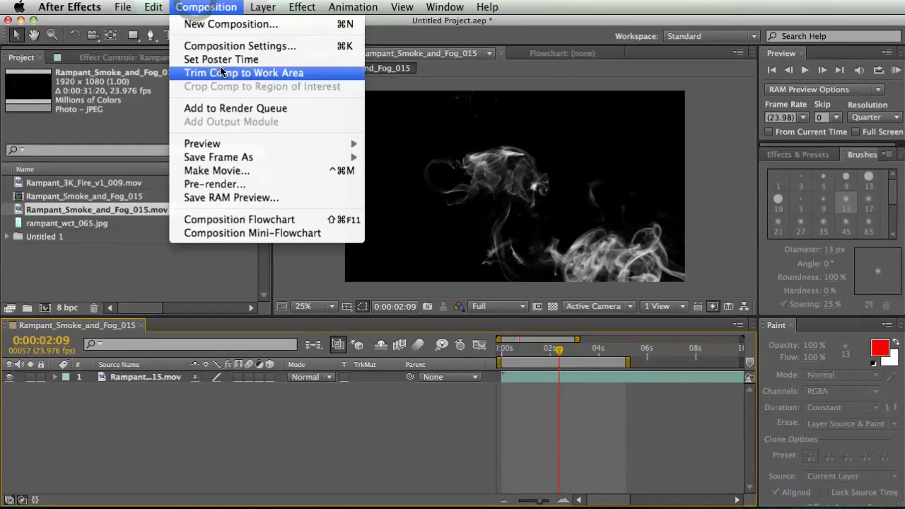
pyautogui.click(235, 107)
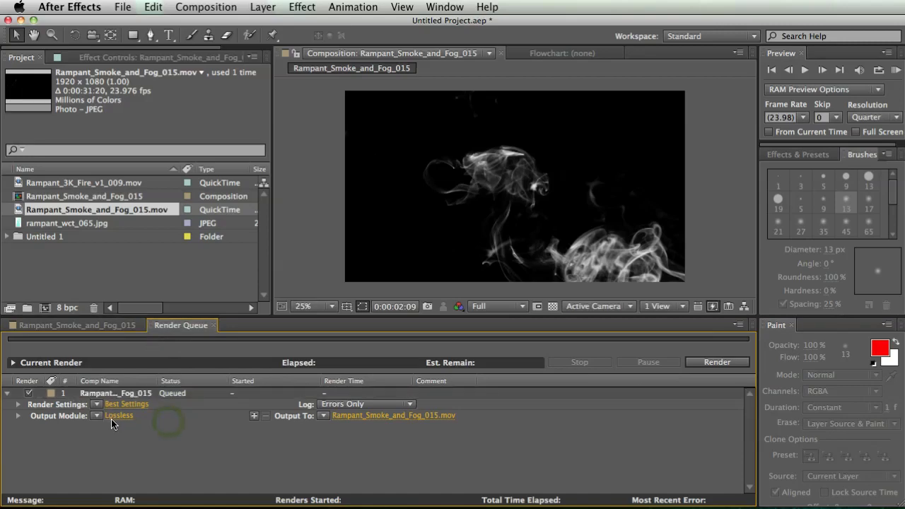
pyautogui.click(119, 415)
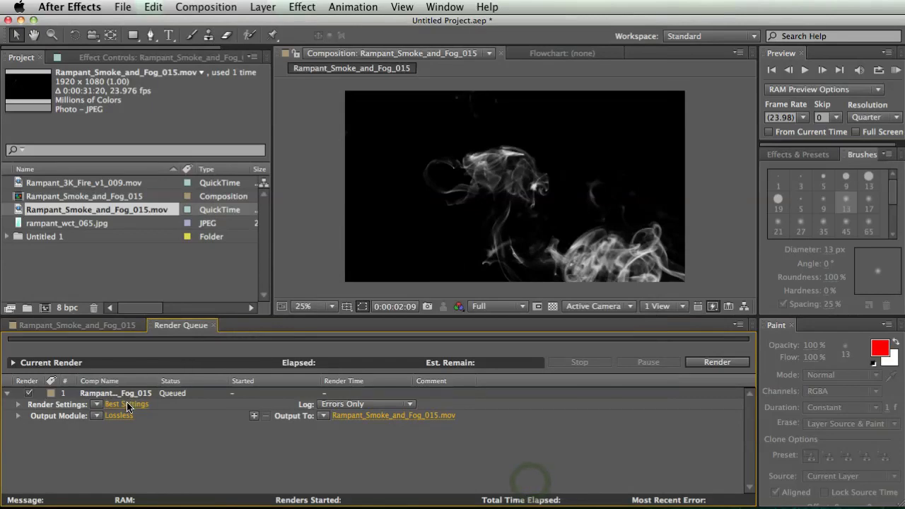
pyautogui.click(126, 404)
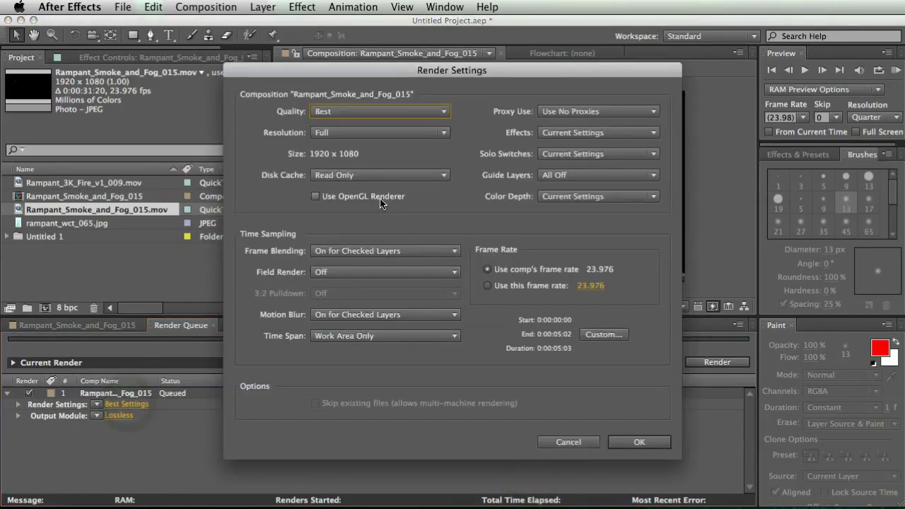
pyautogui.click(639, 442)
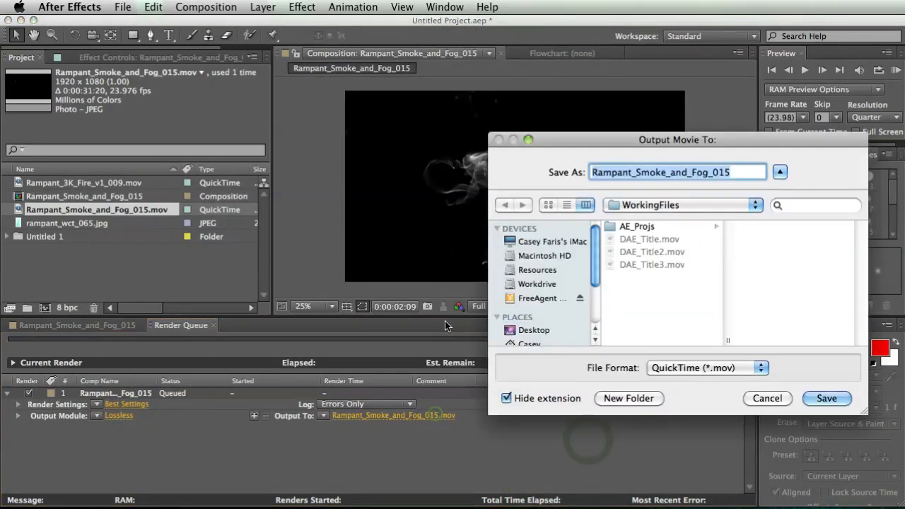
pyautogui.moveTo(768, 398)
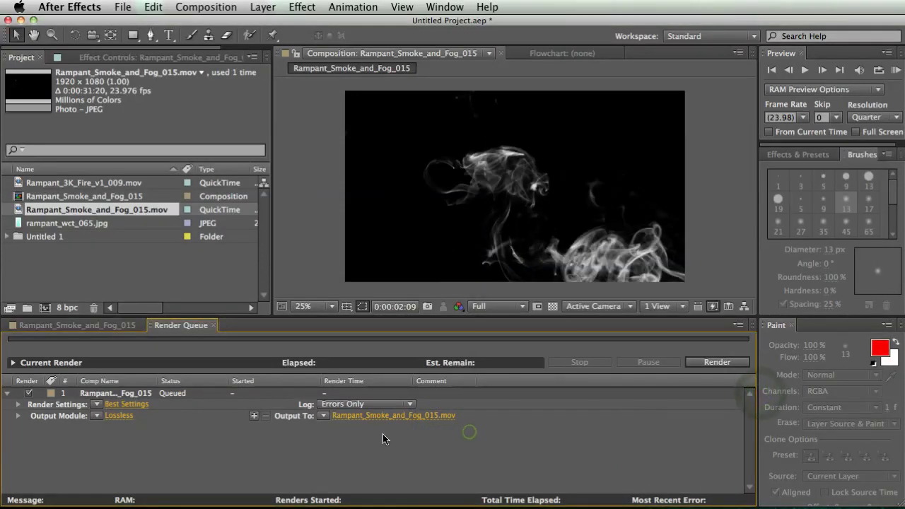
pyautogui.moveTo(226, 354)
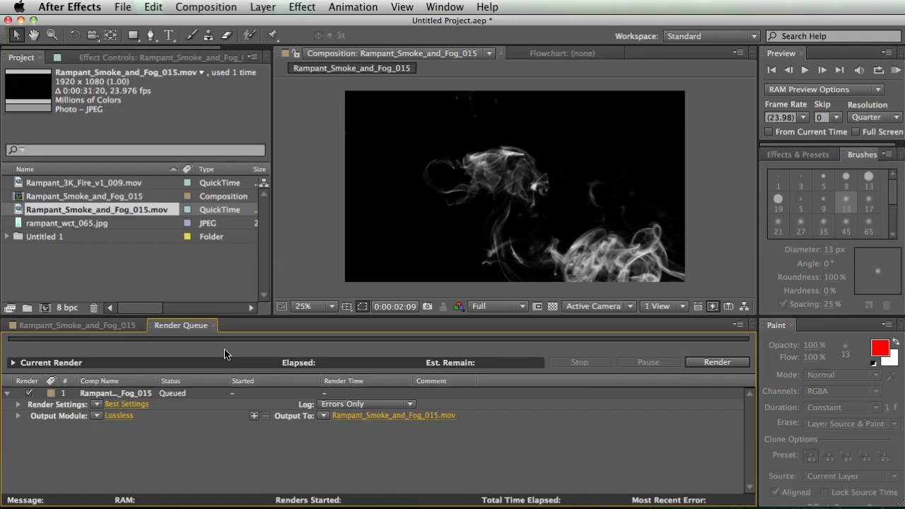
pyautogui.moveTo(279, 374)
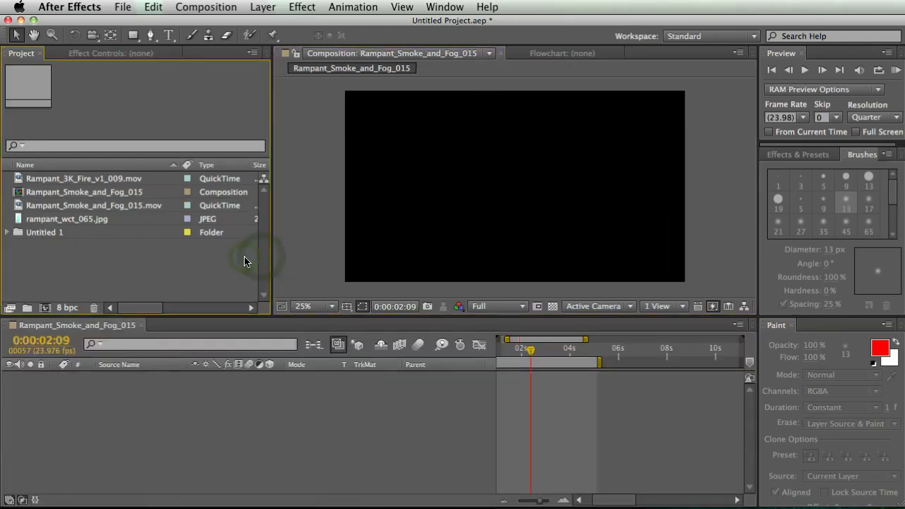
pyautogui.moveTo(285, 253)
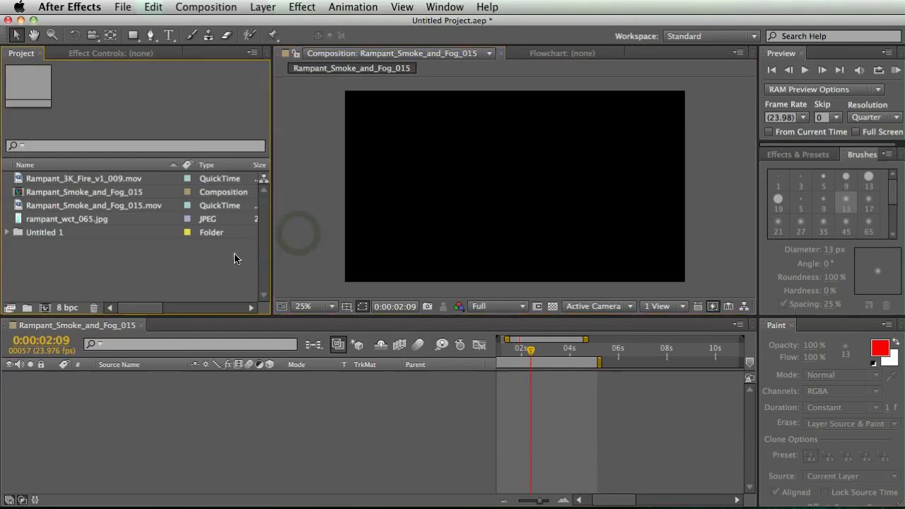
pyautogui.moveTo(320, 241)
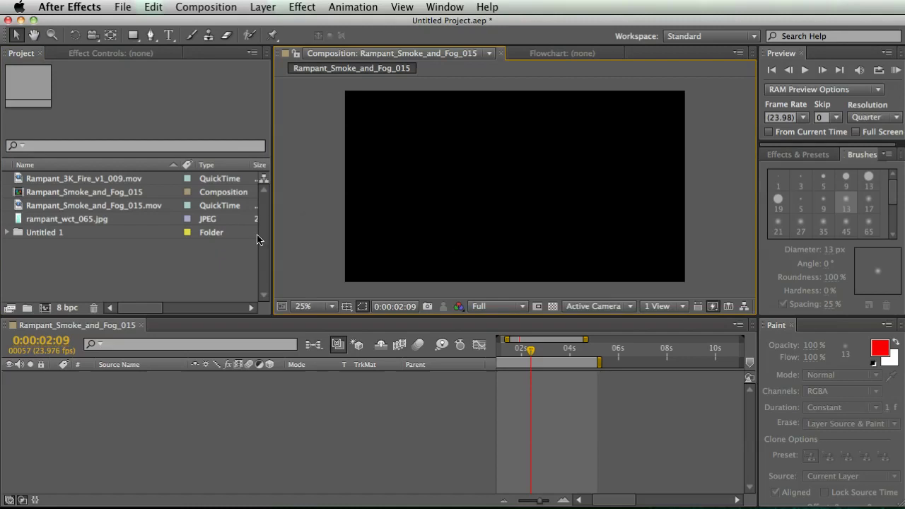
pyautogui.moveTo(284, 287)
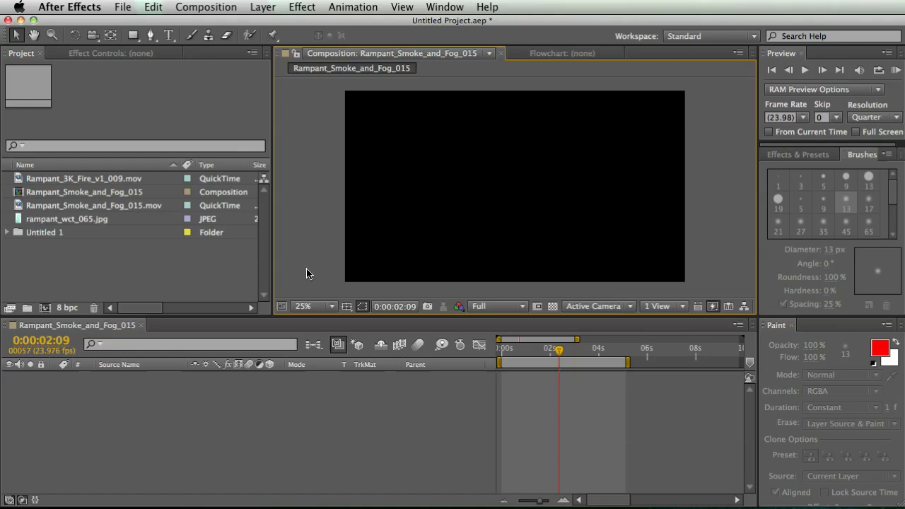
pyautogui.moveTo(331, 396)
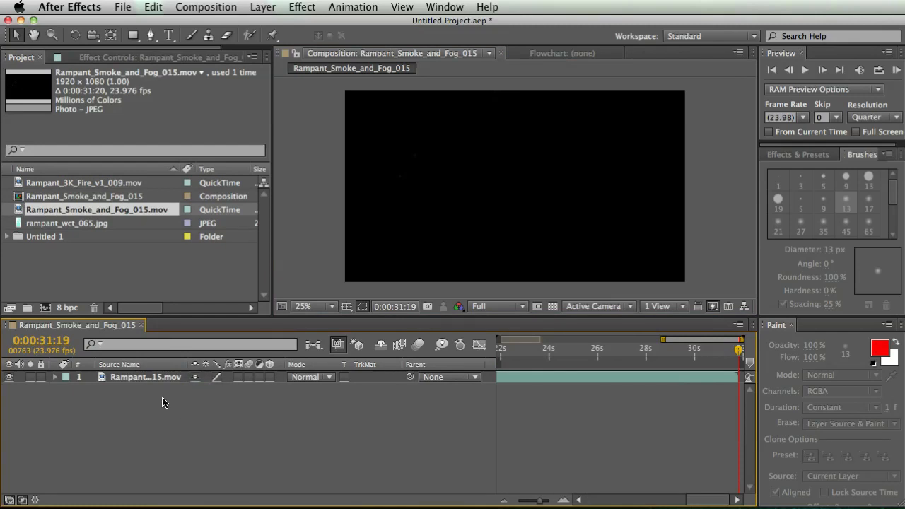
pyautogui.moveTo(167, 400)
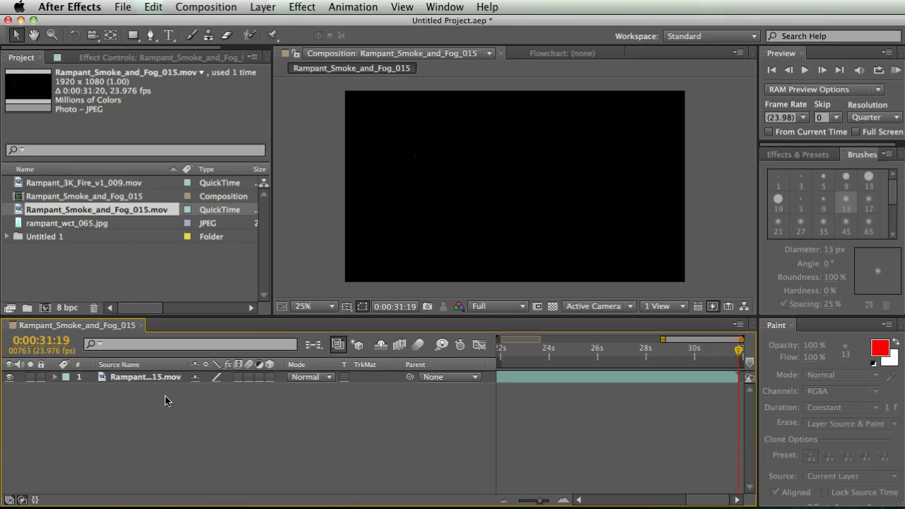